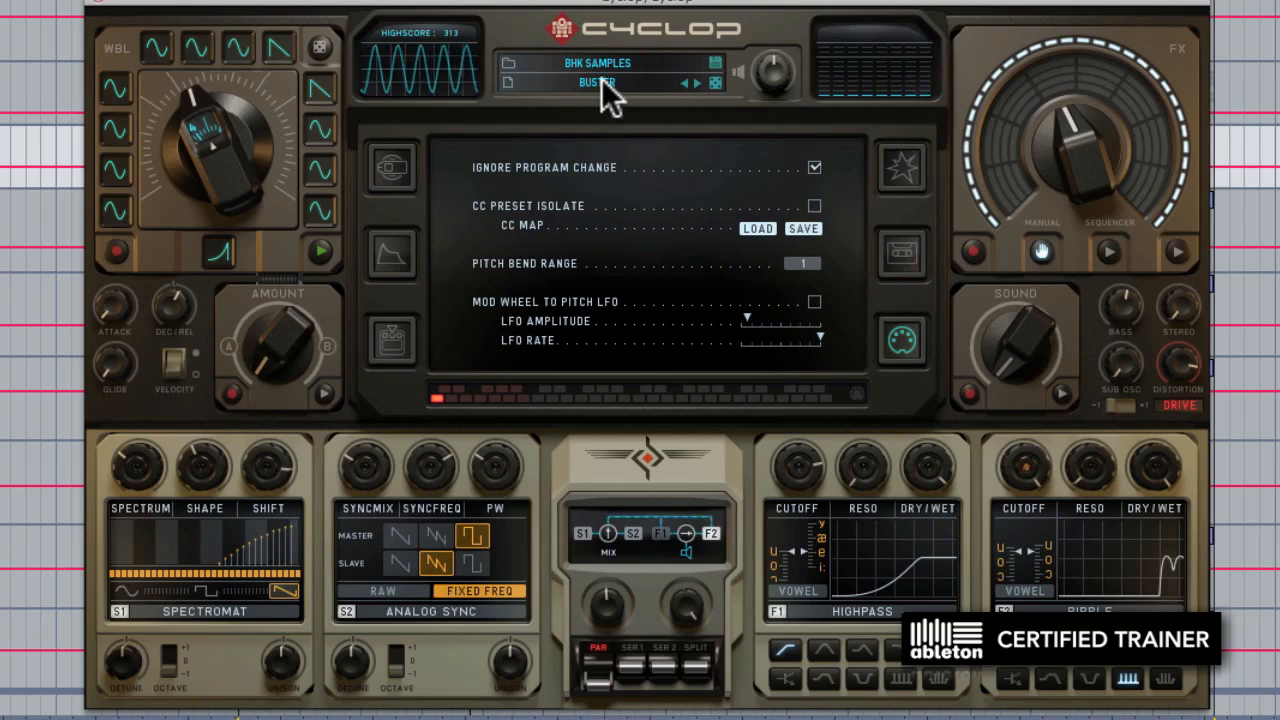
Load the INIT SAW REGIMENT patch from the 04 SB INIT preset bank.
{"action": "left_click", "coordinate": [596, 84]}
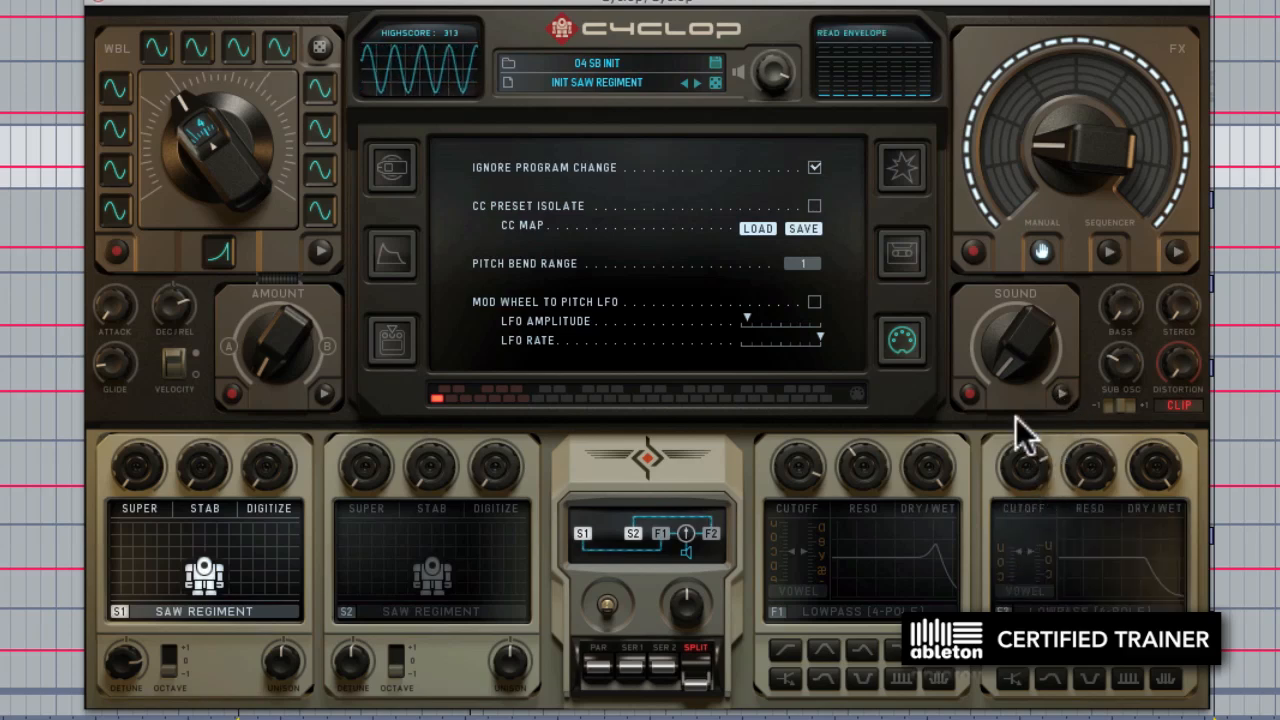
{"action": "mouse_move", "coordinate": [568, 608]}
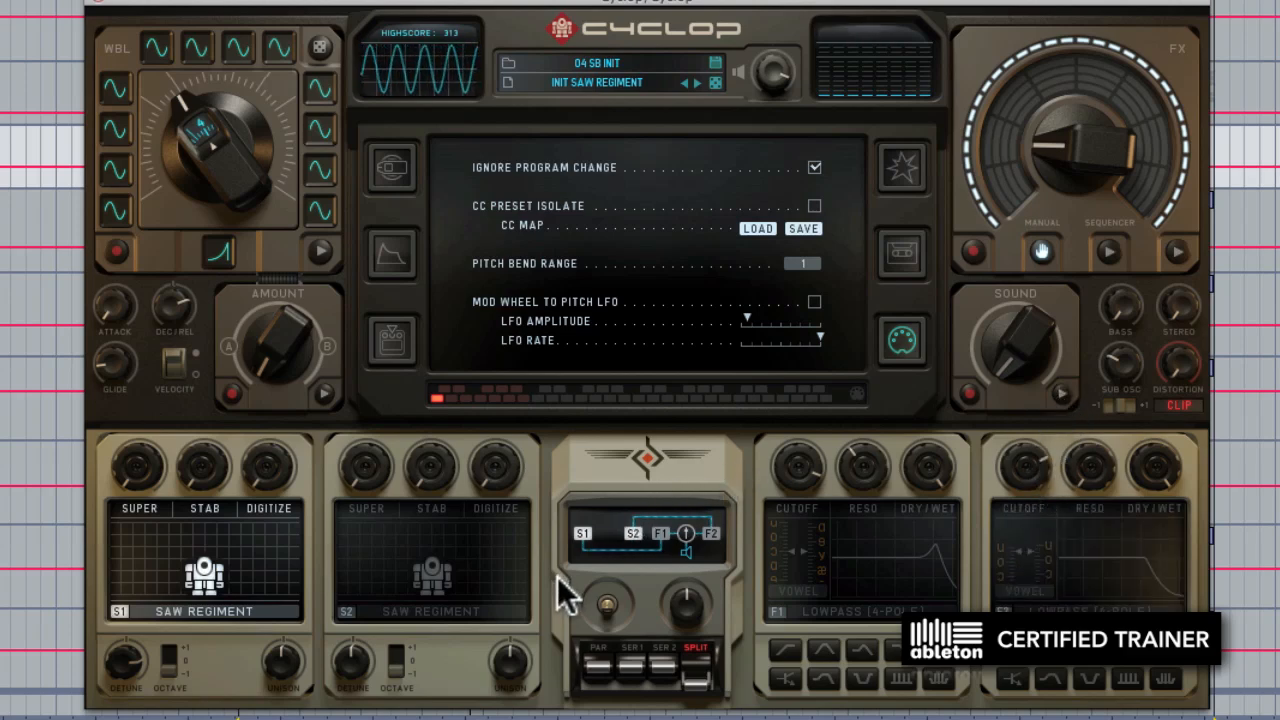
{"action": "mouse_move", "coordinate": [204, 580]}
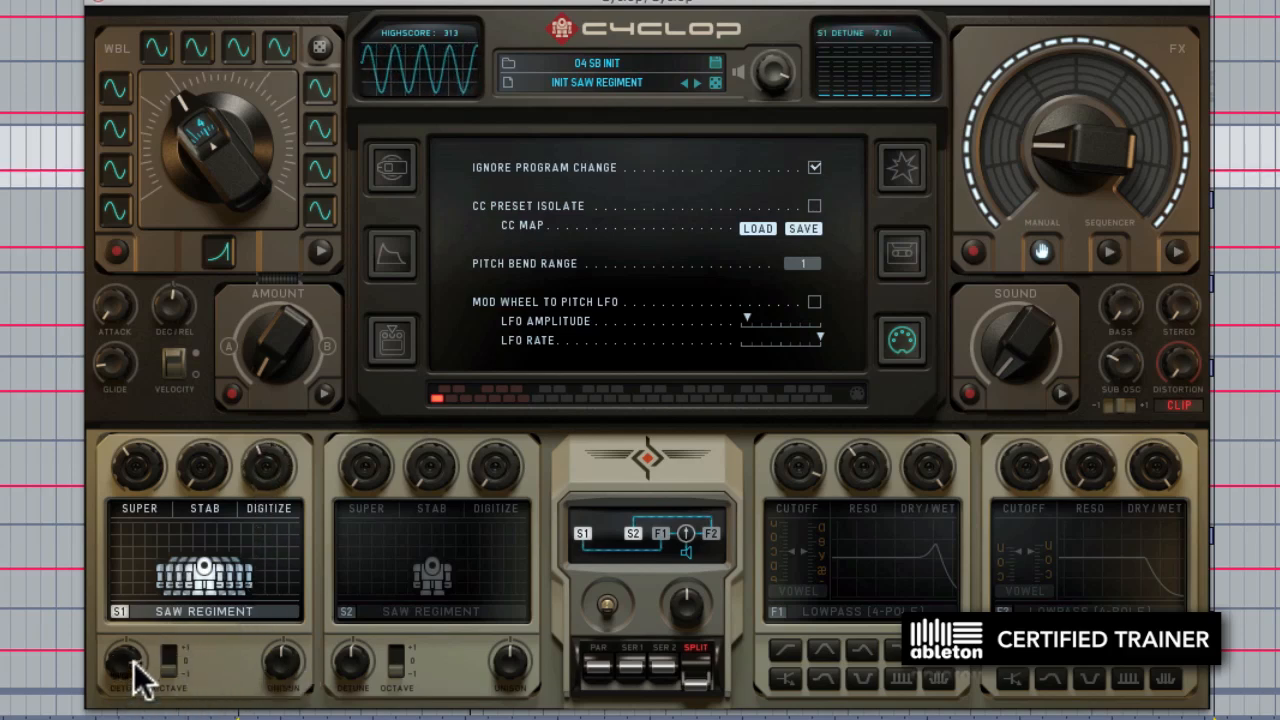
{"action": "mouse_move", "coordinate": [290, 684]}
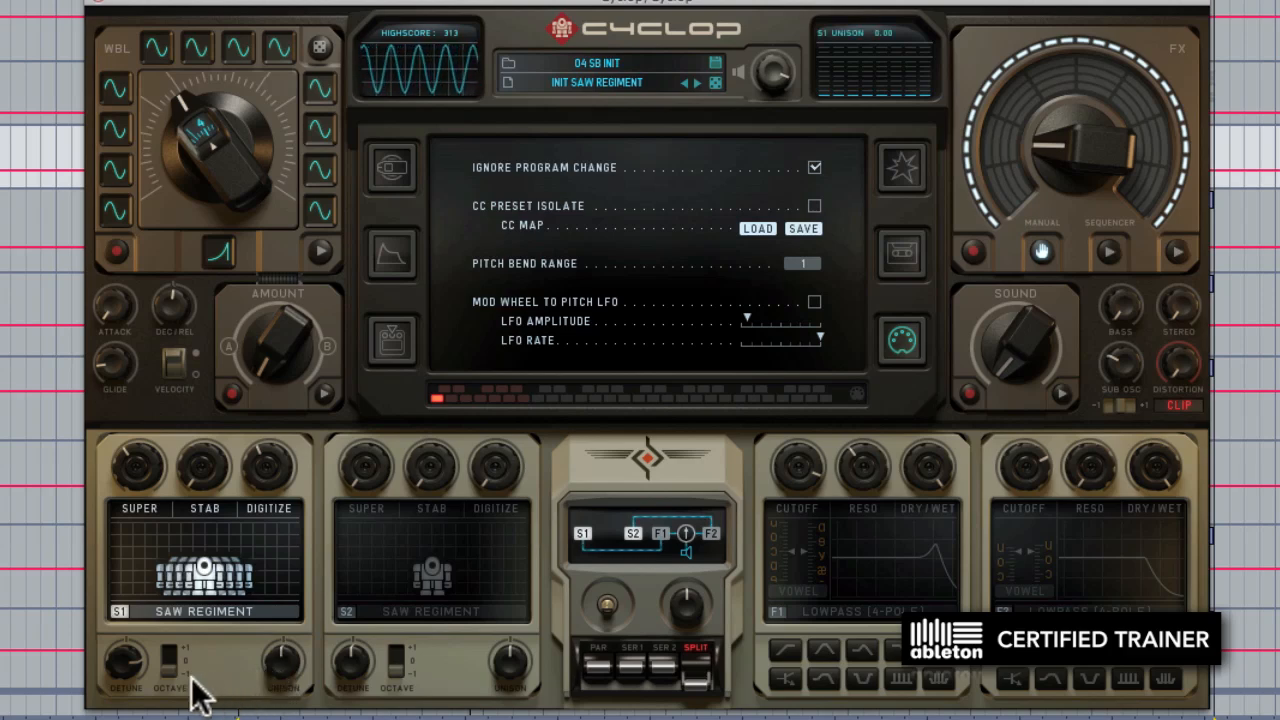
Lower oscillator 1's octave switch until it reads S1 OCTAVE -1.
{"action": "left_click", "coordinate": [170, 676]}
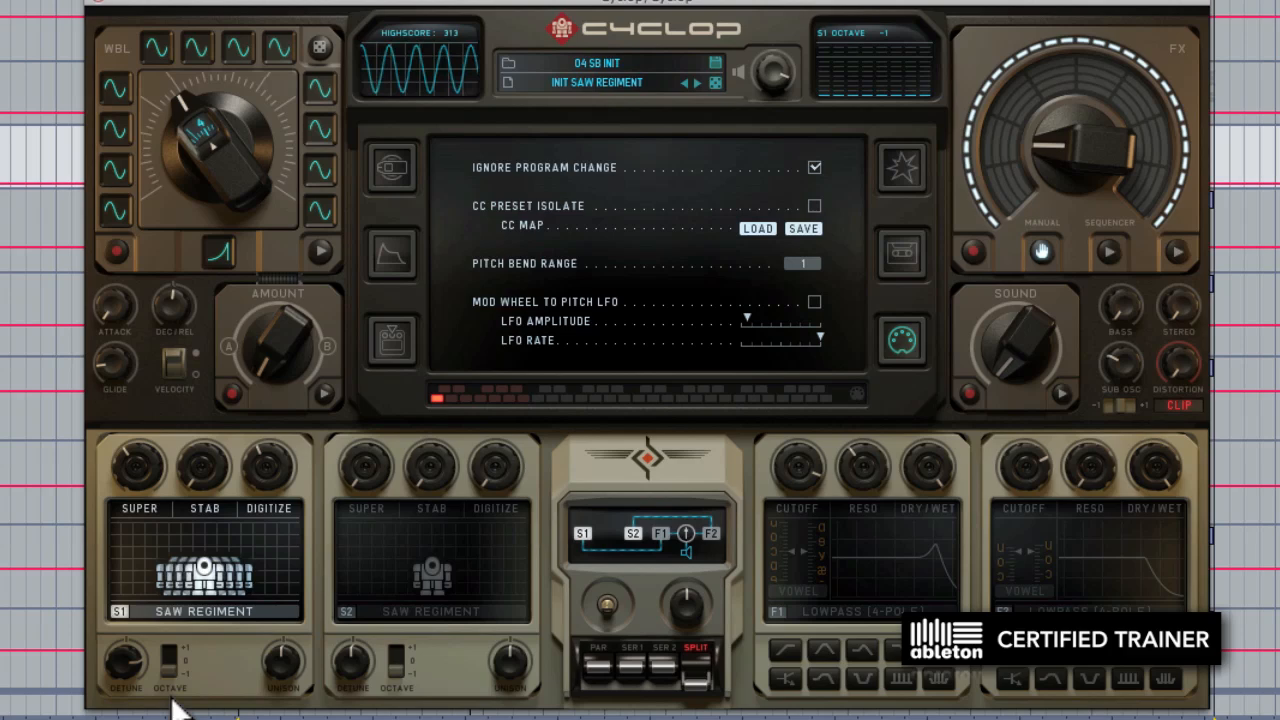
{"action": "left_click", "coordinate": [172, 670]}
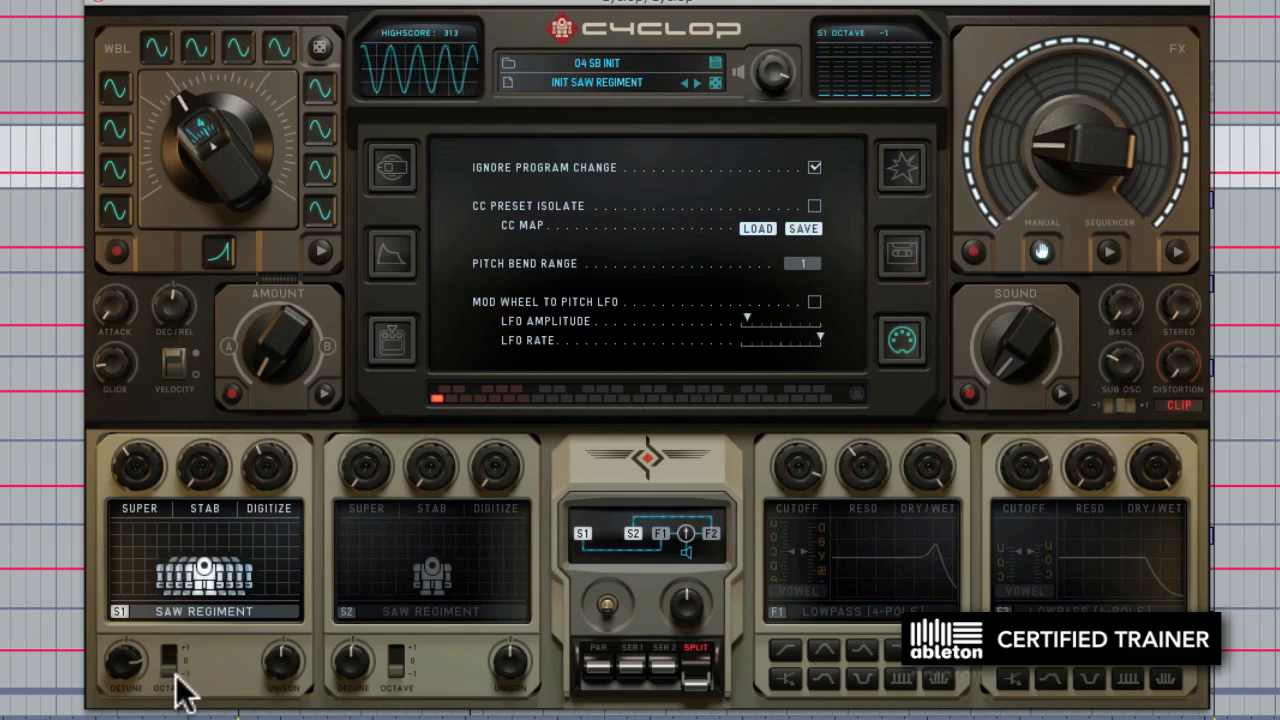
{"action": "left_click", "coordinate": [168, 666]}
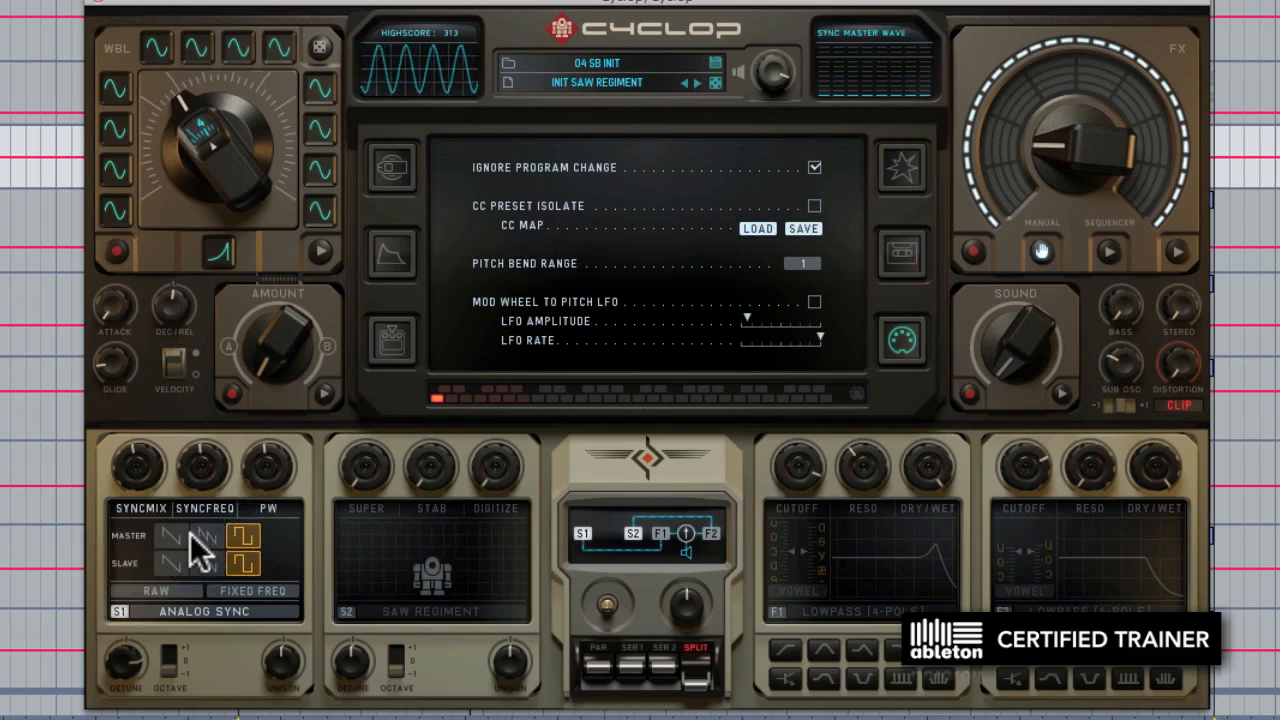
Change the sync master waveform of oscillator 1's Analog Sync model.
{"action": "left_click", "coordinate": [204, 540]}
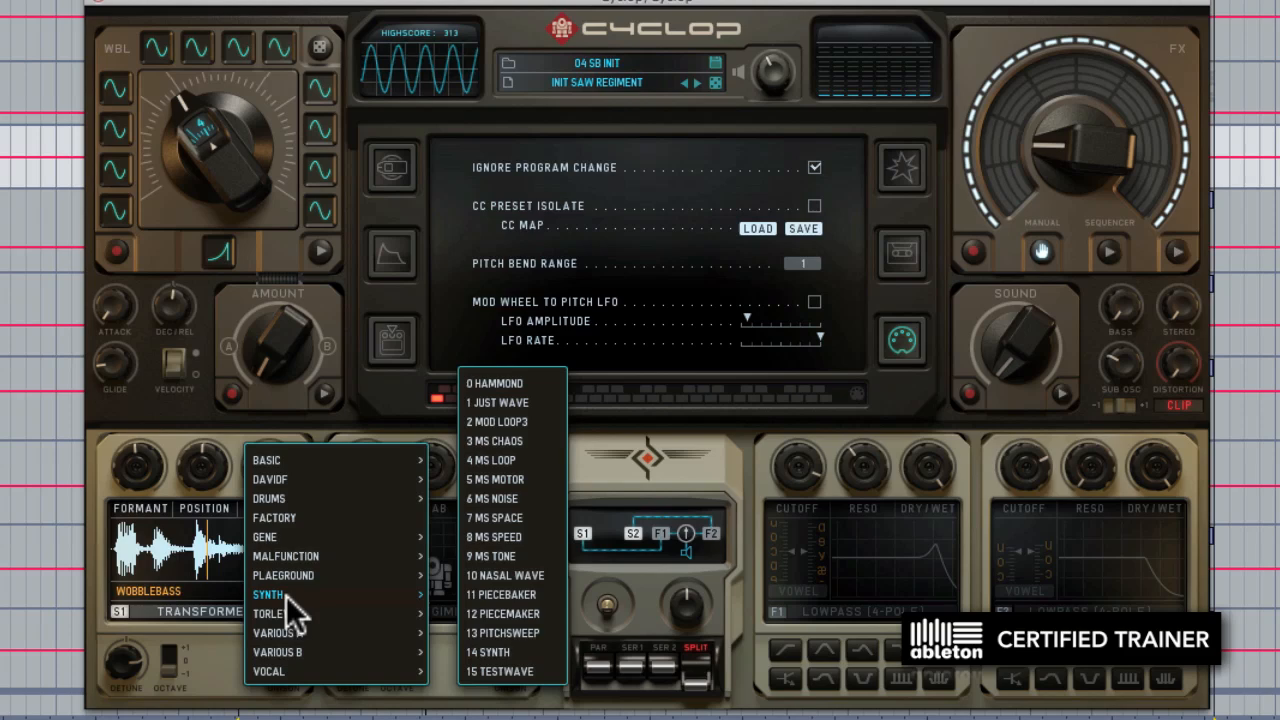
Load MS TONE into the Transformer, then swap it for WOBBLEBASS from the Vocal bank.
{"action": "left_click", "coordinate": [490, 556]}
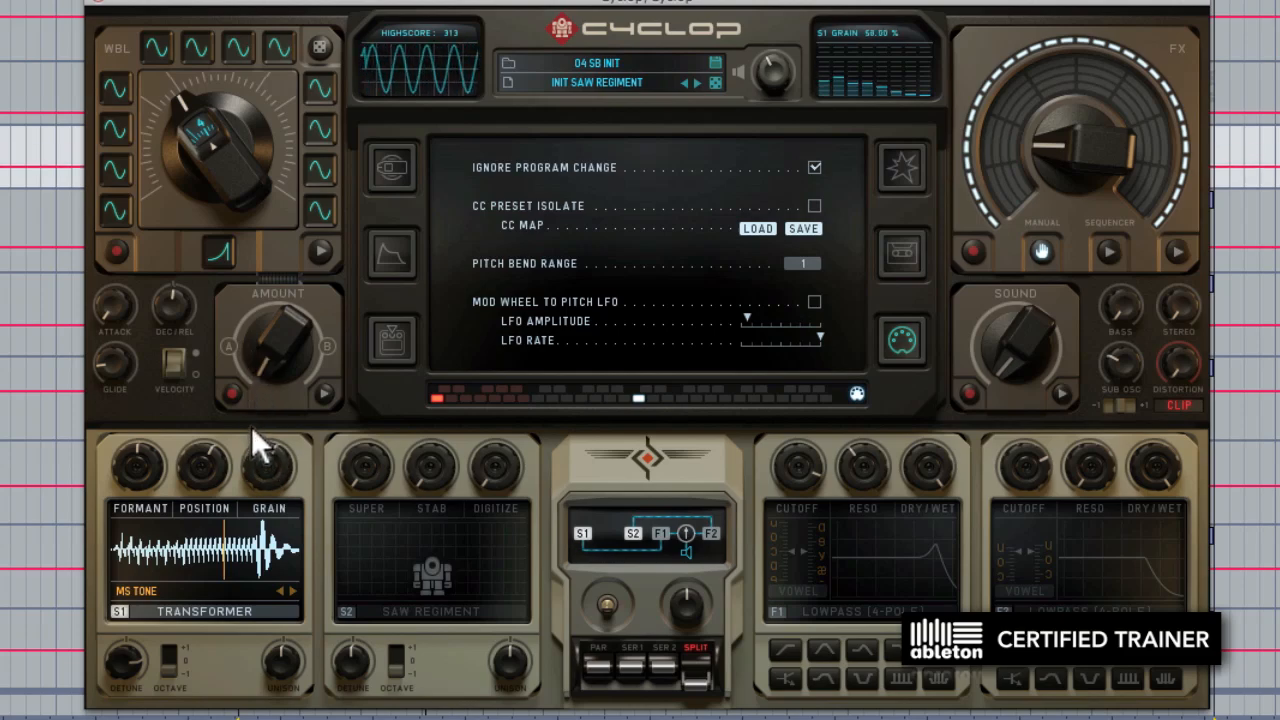
{"action": "left_click", "coordinate": [200, 614]}
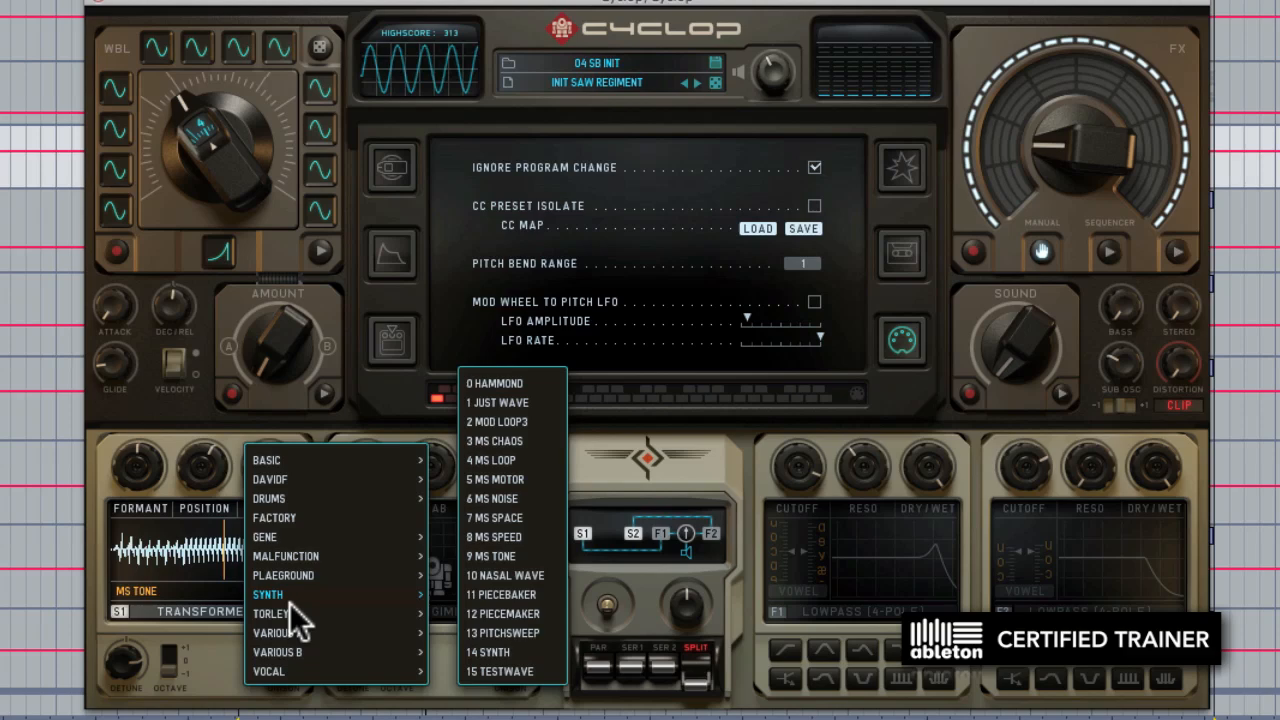
{"action": "left_click", "coordinate": [272, 672]}
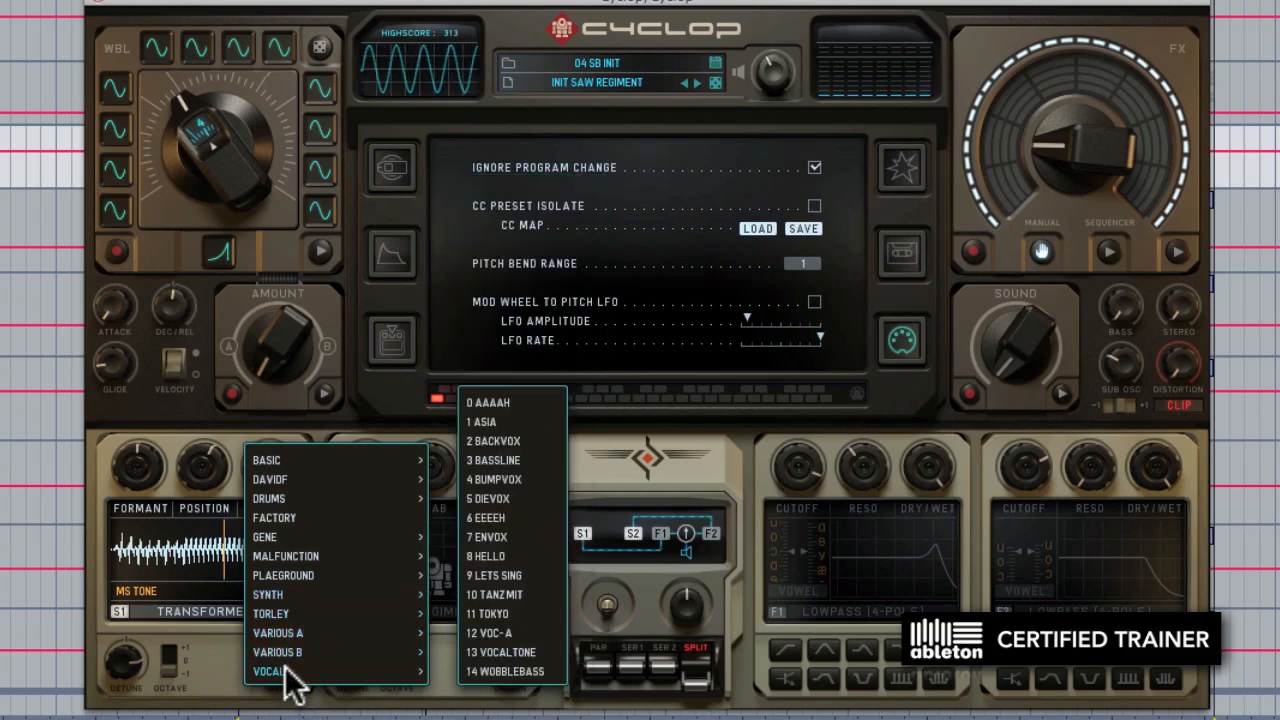
{"action": "left_click", "coordinate": [500, 672]}
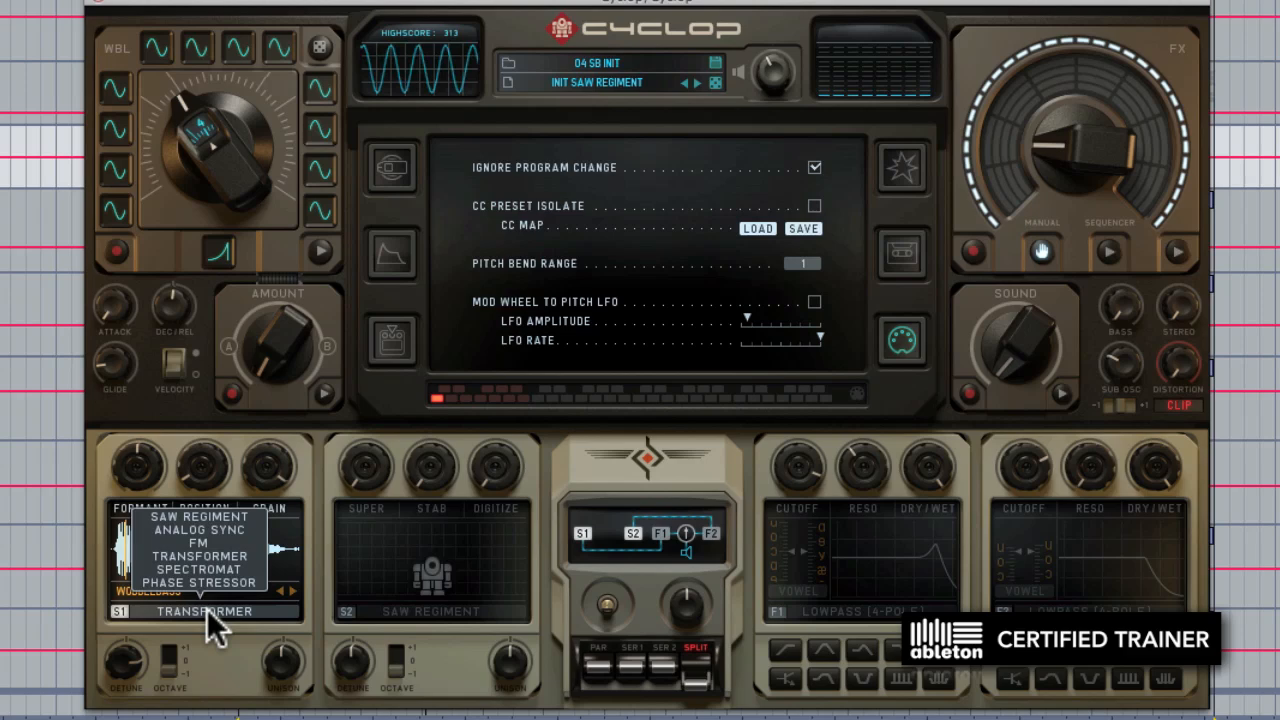
Set oscillator 1's model to SPECTROMAT from the type list.
{"action": "left_click", "coordinate": [198, 568]}
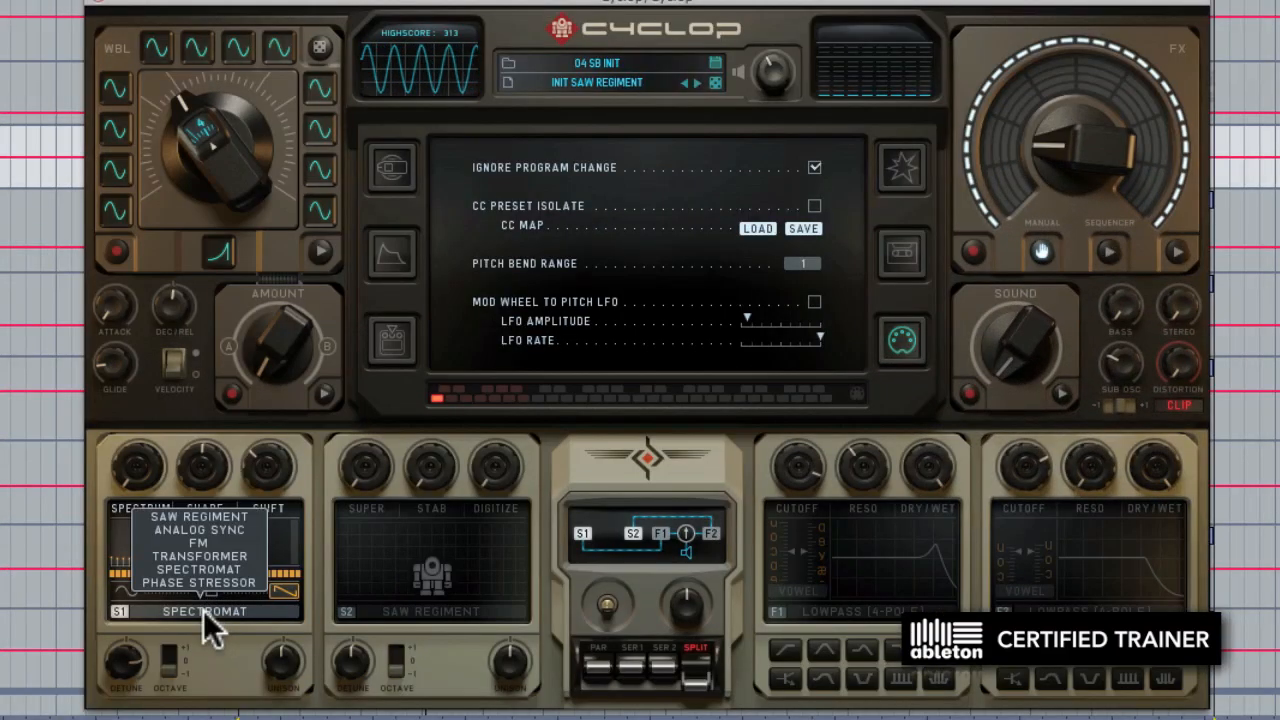
Set oscillator 1's model to PHASE STRESSOR, showing mod, self-mod and symmetry.
{"action": "left_click", "coordinate": [200, 582]}
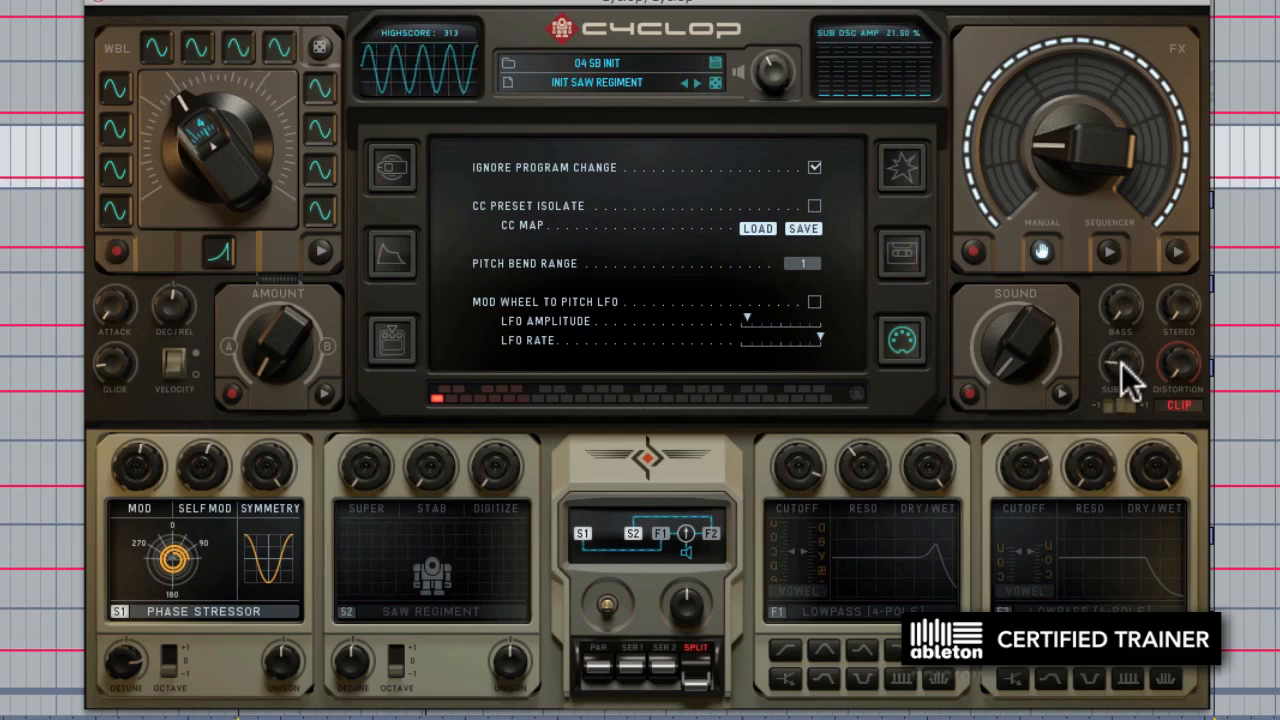
{"action": "mouse_move", "coordinate": [1102, 578]}
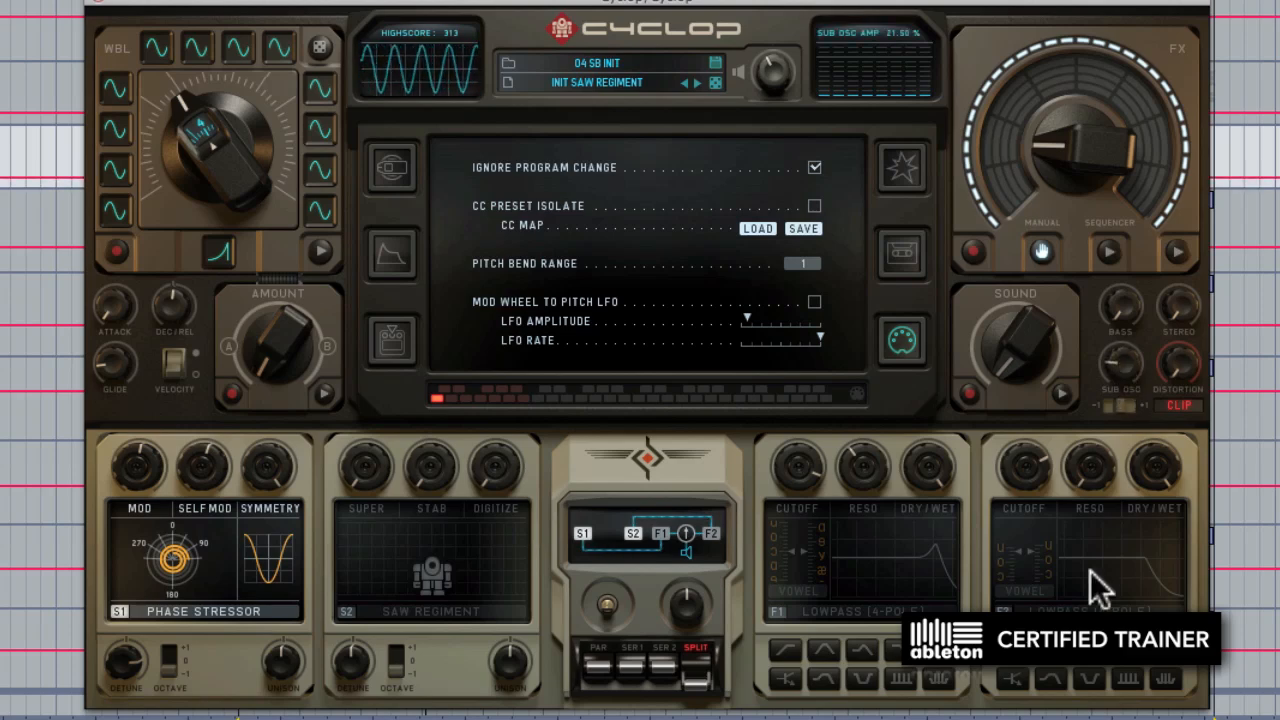
{"action": "mouse_move", "coordinate": [760, 356]}
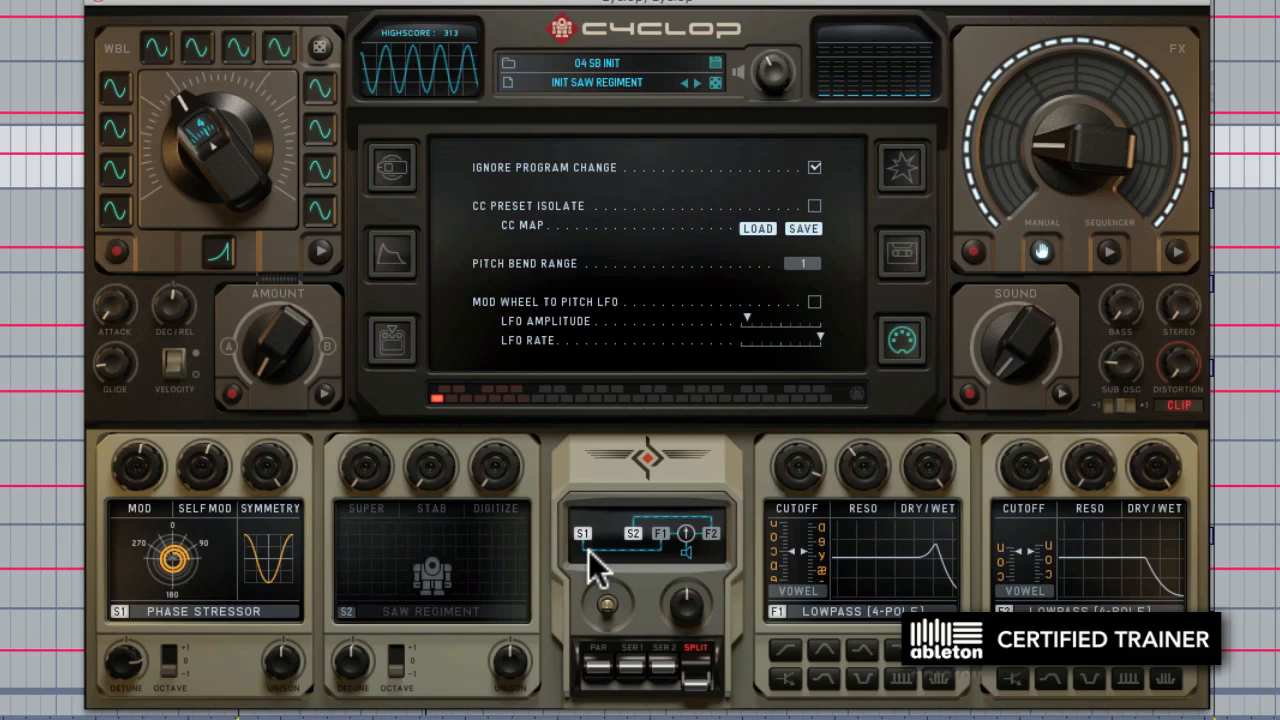
{"action": "mouse_move", "coordinate": [724, 560]}
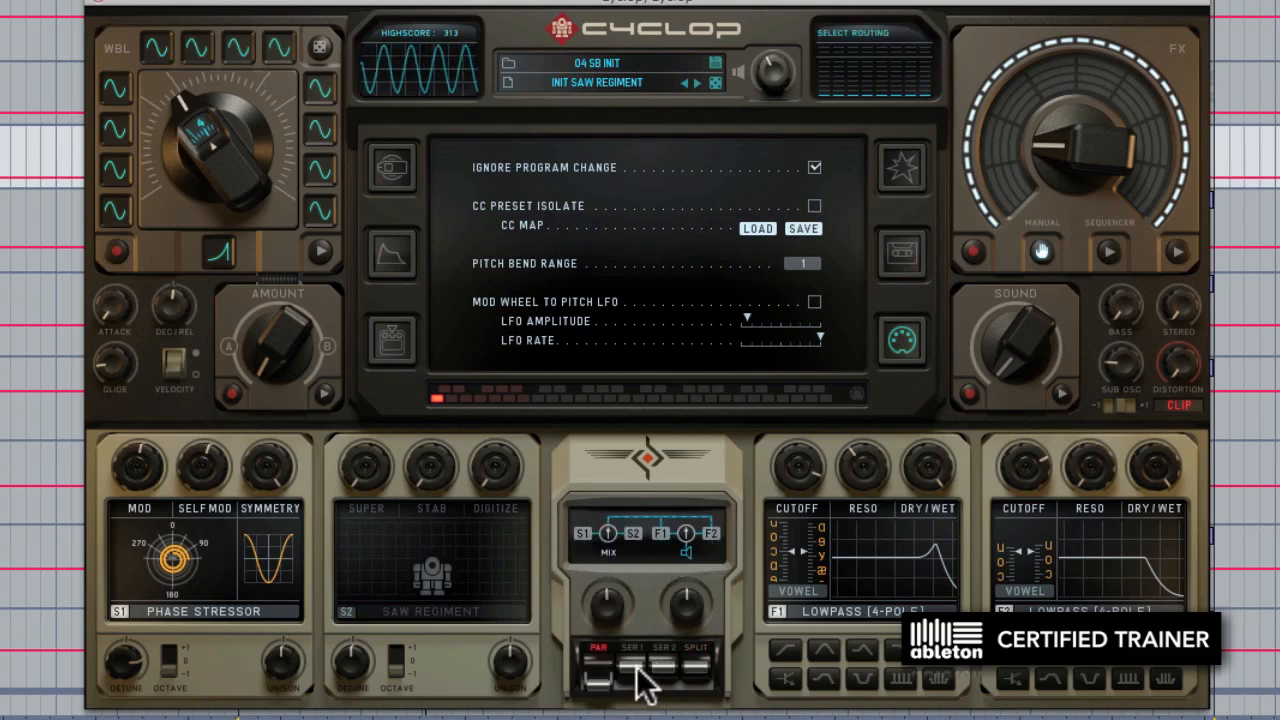
Load the UPPERER preset from the 12 SB WOBBLE bank with its FX sequencer showing.
{"action": "left_click", "coordinate": [668, 650]}
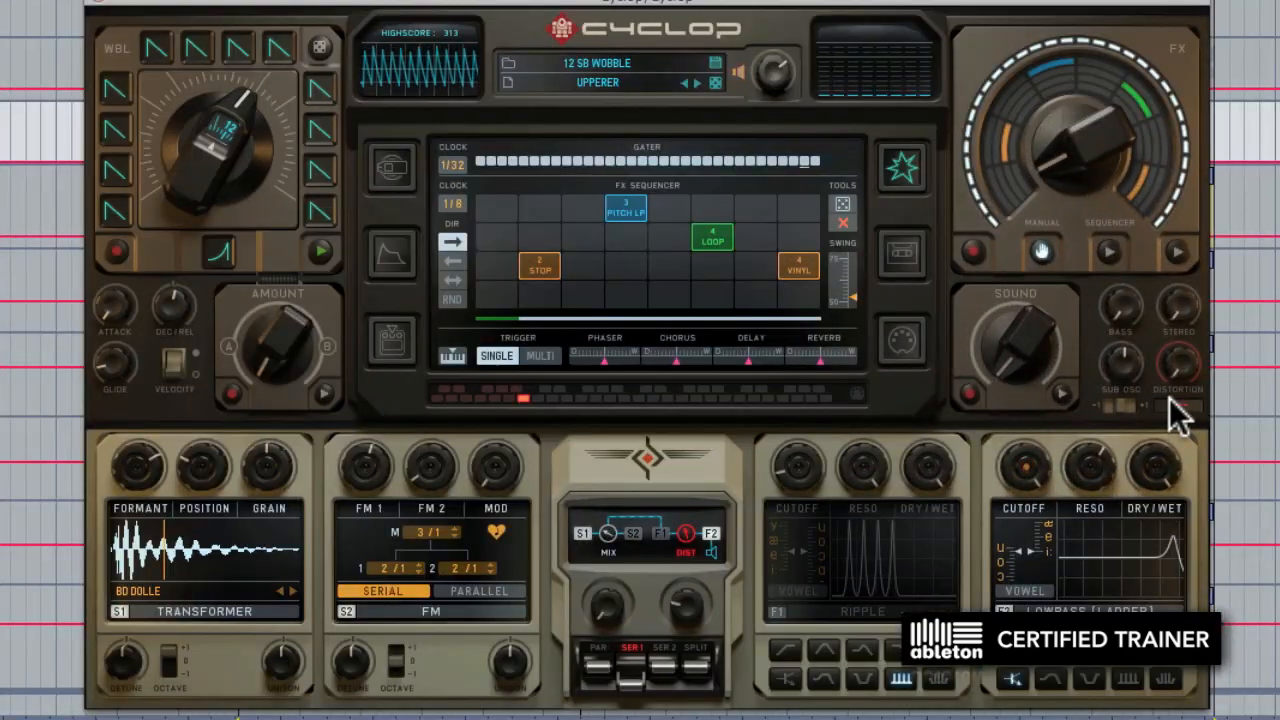
Adjust the Distortion knob in the Sound section of the Upperer preset.
{"action": "left_click", "coordinate": [1176, 372]}
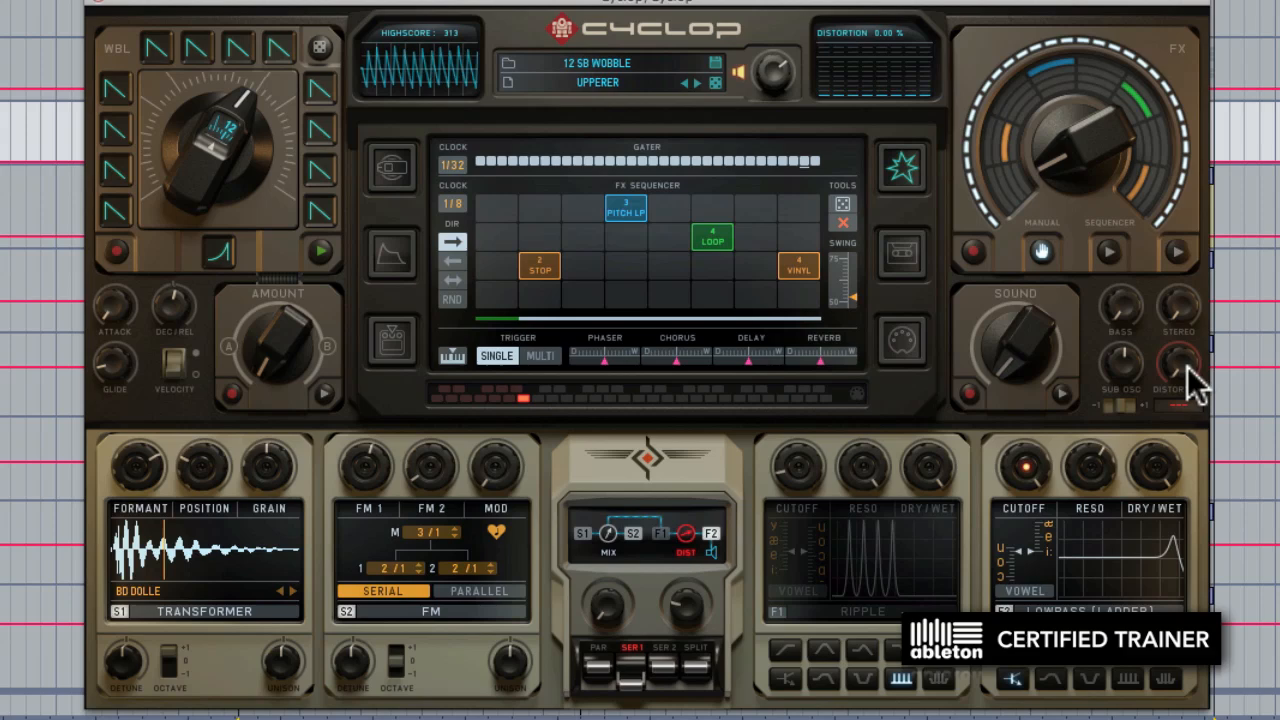
{"action": "left_click", "coordinate": [1178, 380]}
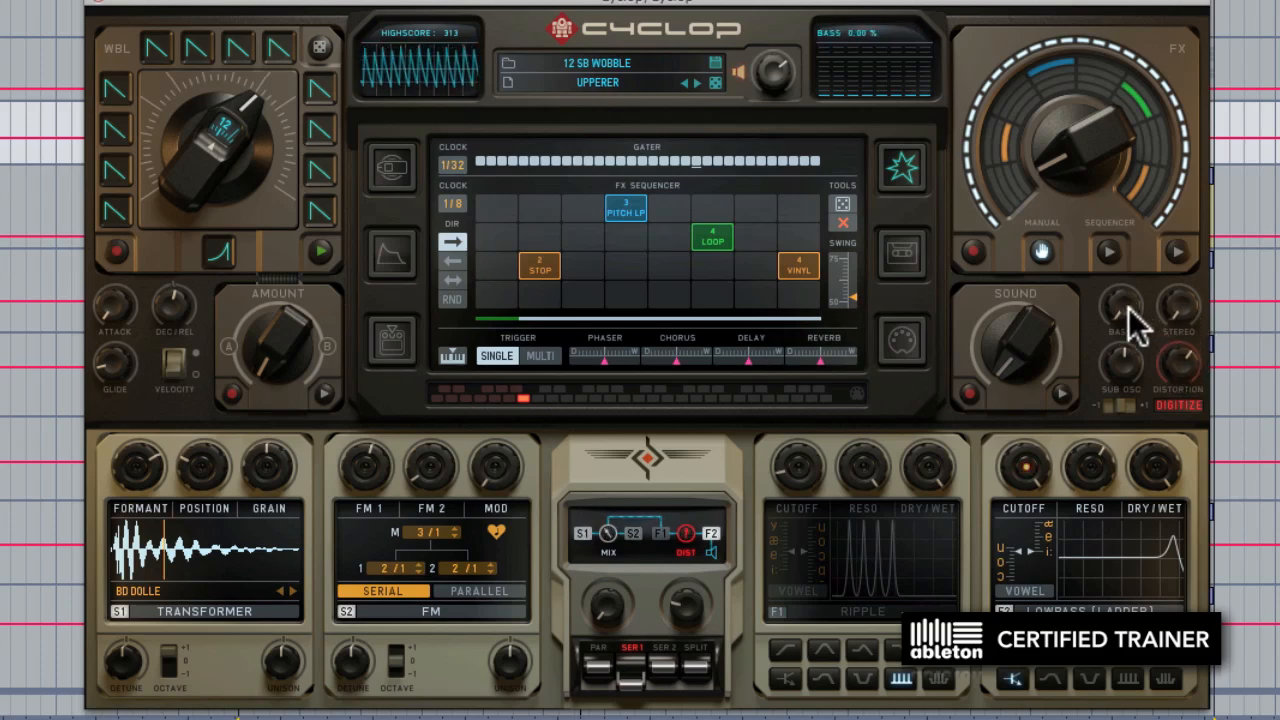
{"action": "mouse_move", "coordinate": [1116, 336]}
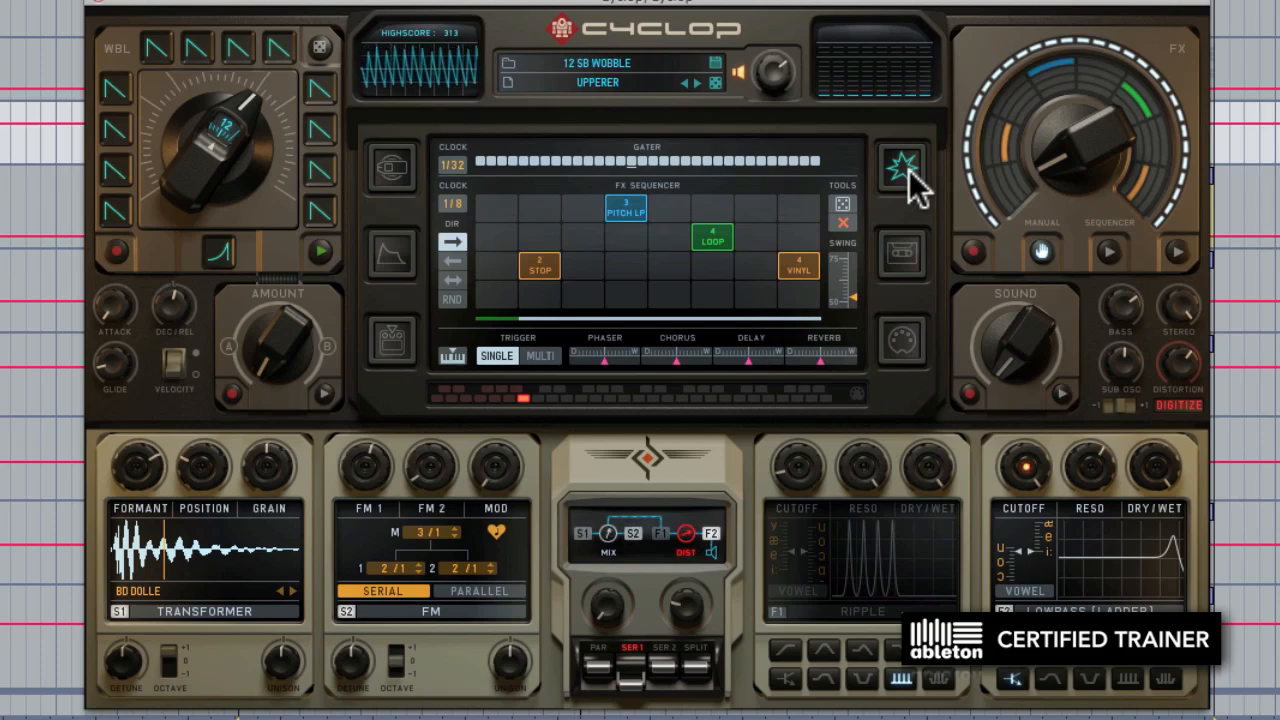
Flip between the Standard Modulators and Mod Assignments pages with INIT TRANSFORMER loaded.
{"action": "left_click", "coordinate": [900, 168]}
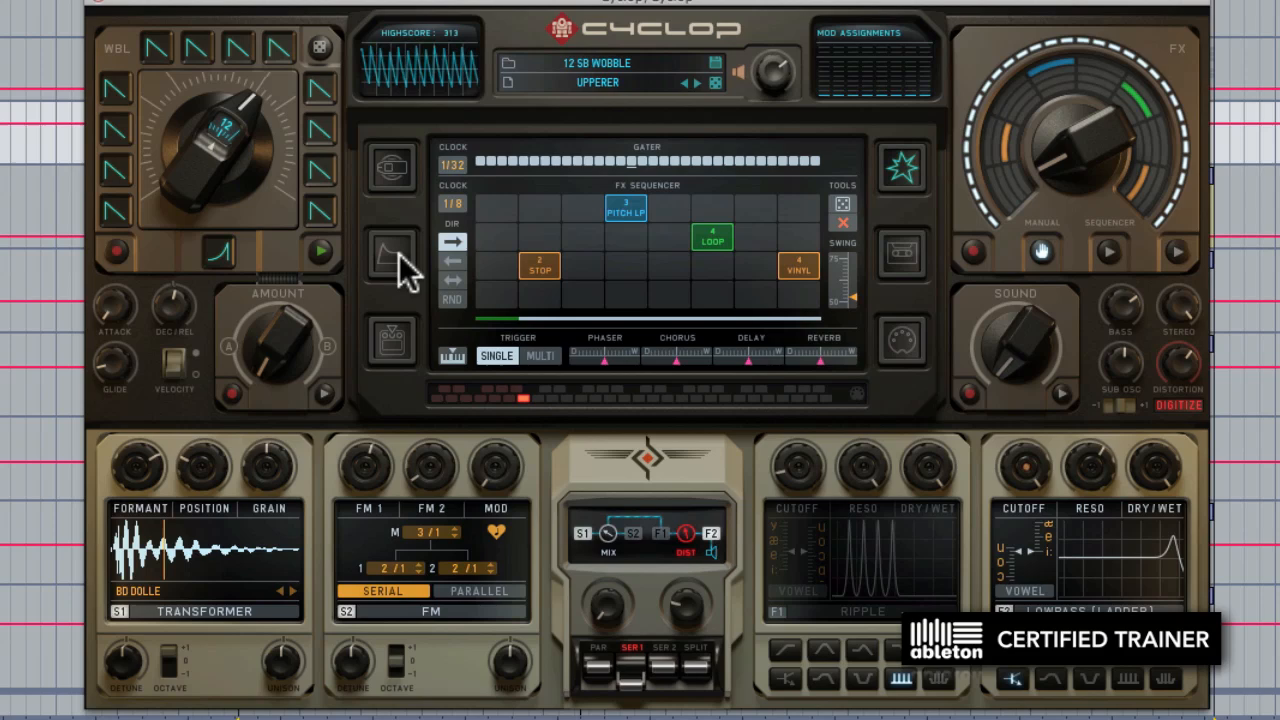
{"action": "left_click", "coordinate": [392, 252]}
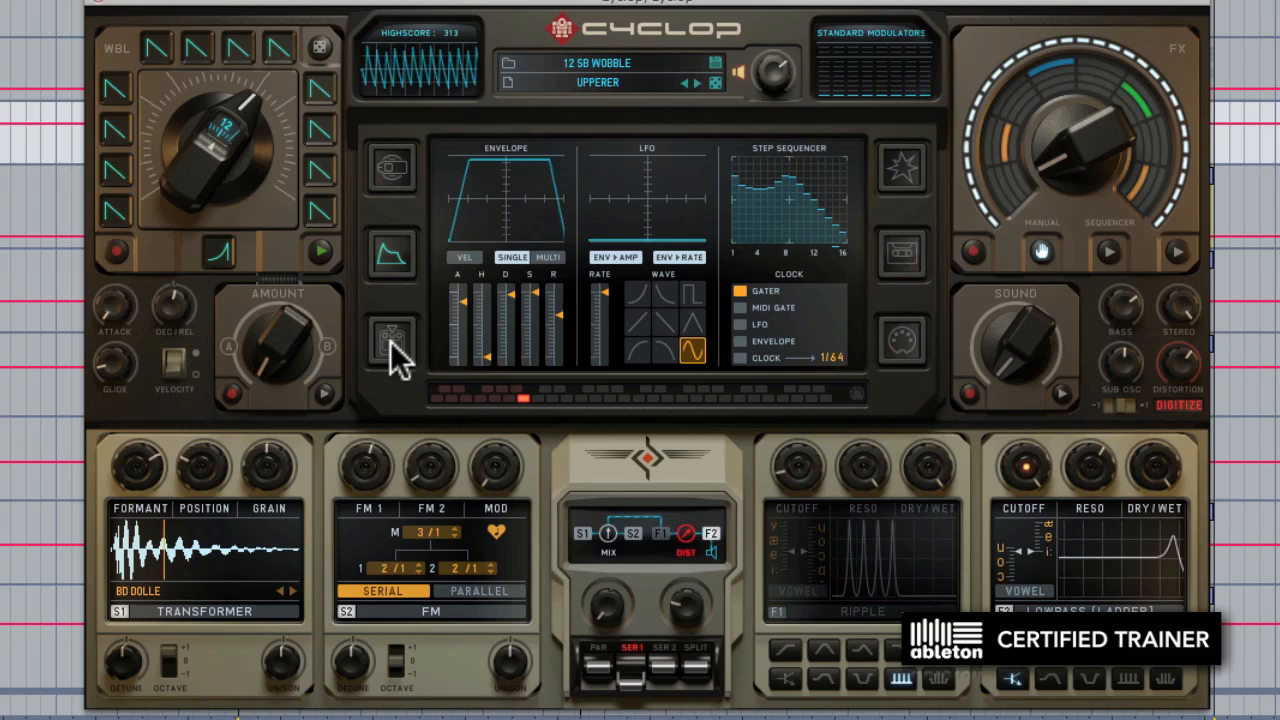
{"action": "left_click", "coordinate": [392, 338]}
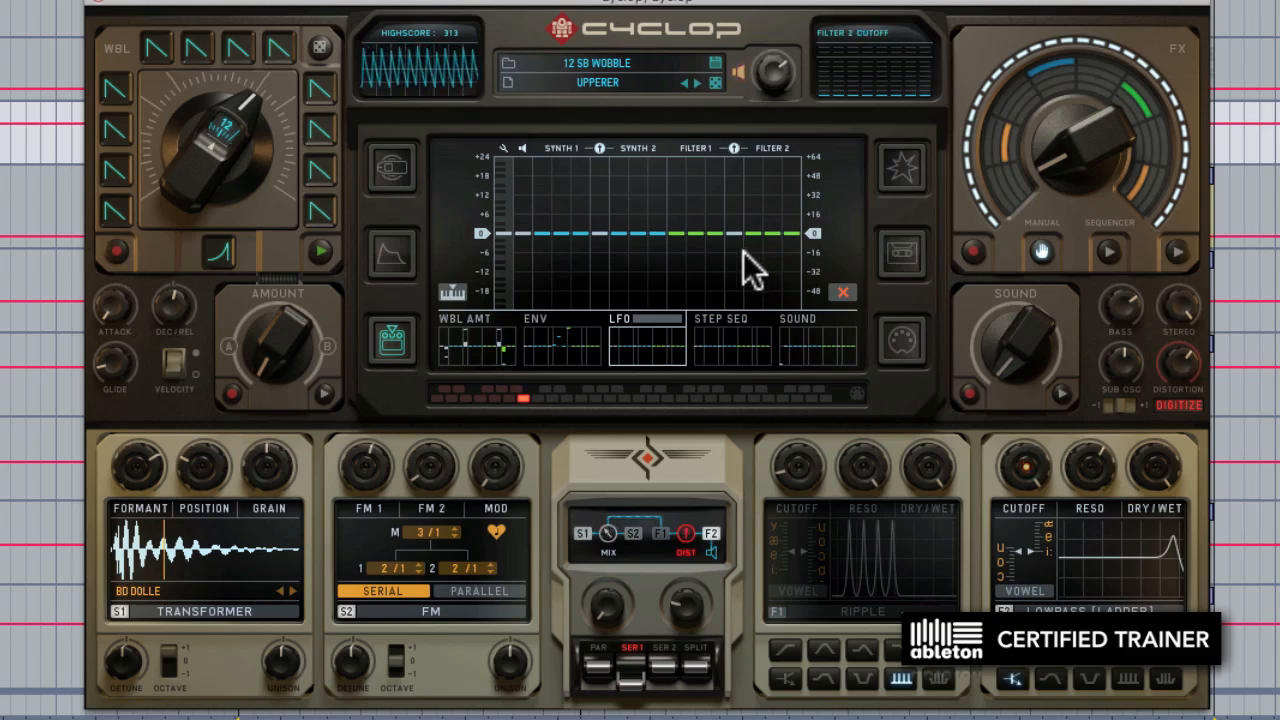
{"action": "left_click", "coordinate": [390, 254]}
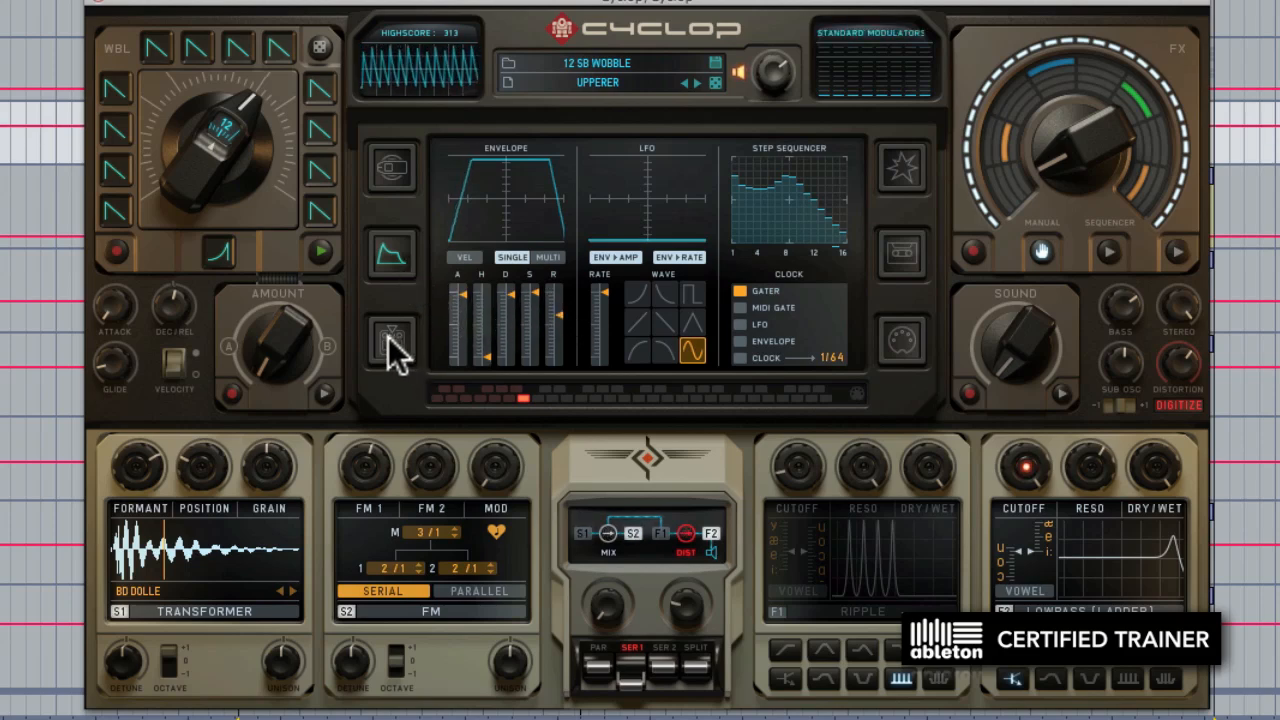
{"action": "left_click", "coordinate": [392, 336]}
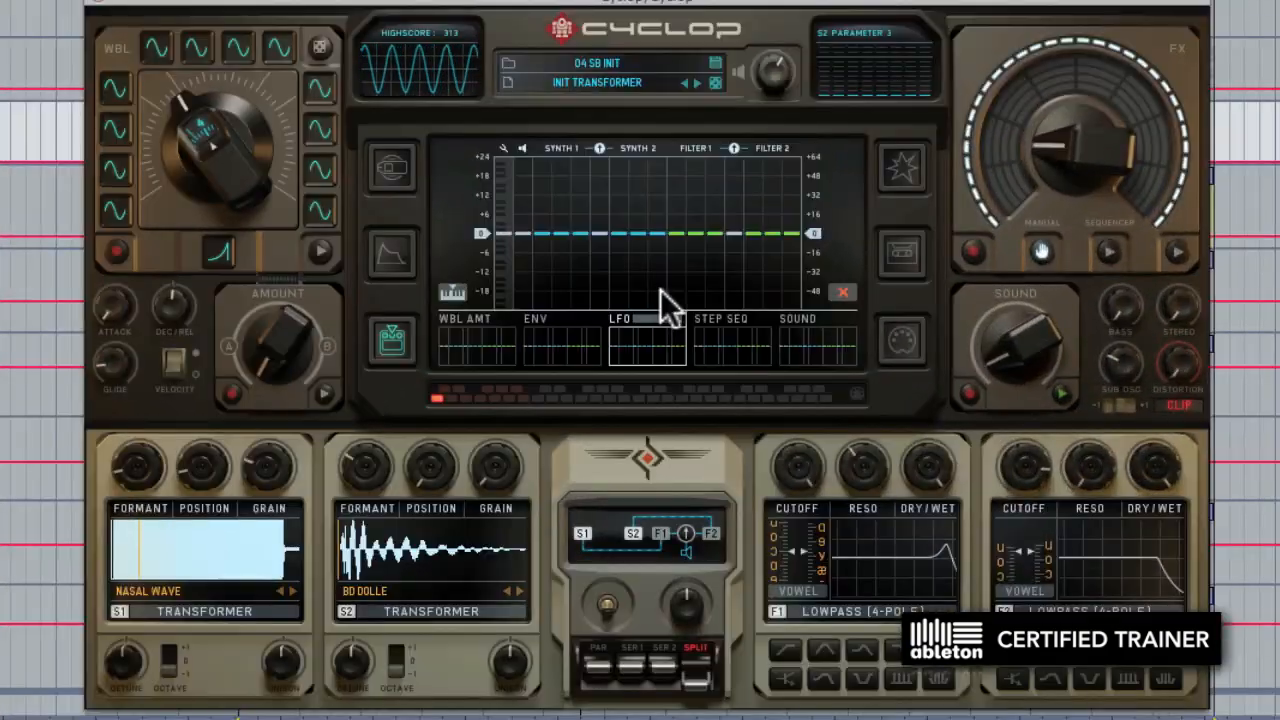
{"action": "mouse_move", "coordinate": [384, 596]}
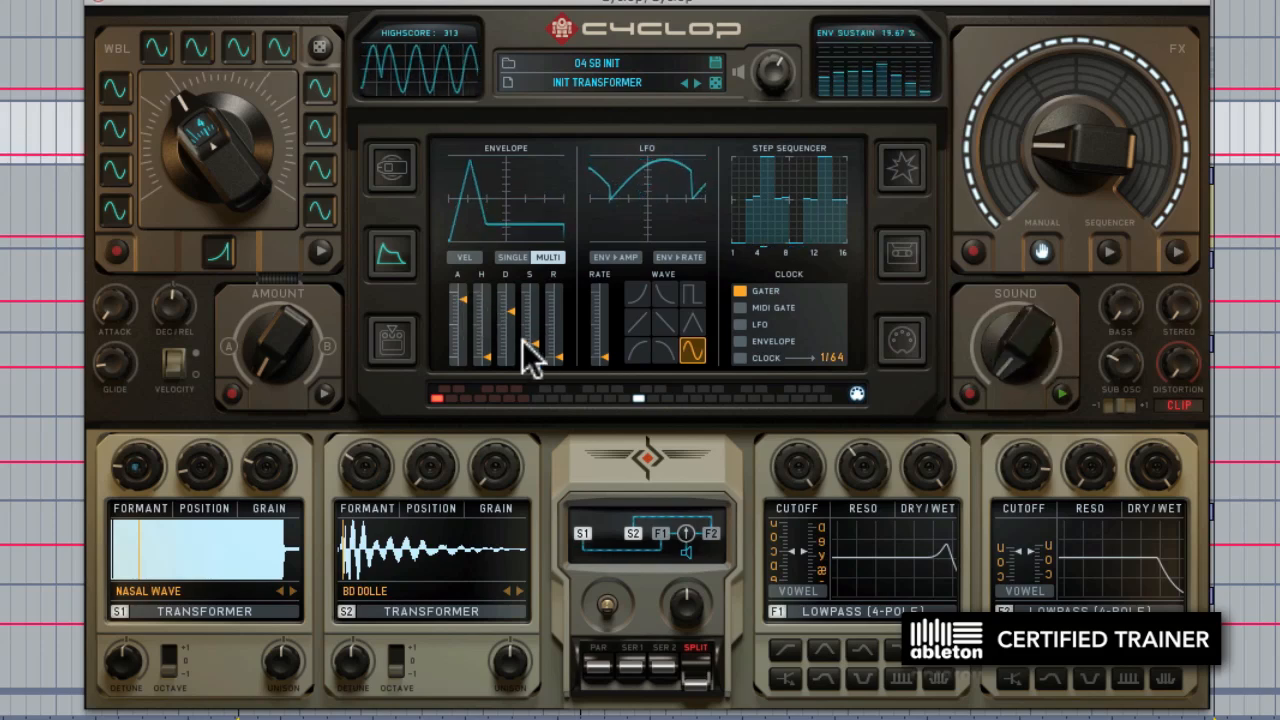
Set the envelope sustain level so ENV modulates Synth 1 and Synth 2.
{"action": "left_click", "coordinate": [390, 340]}
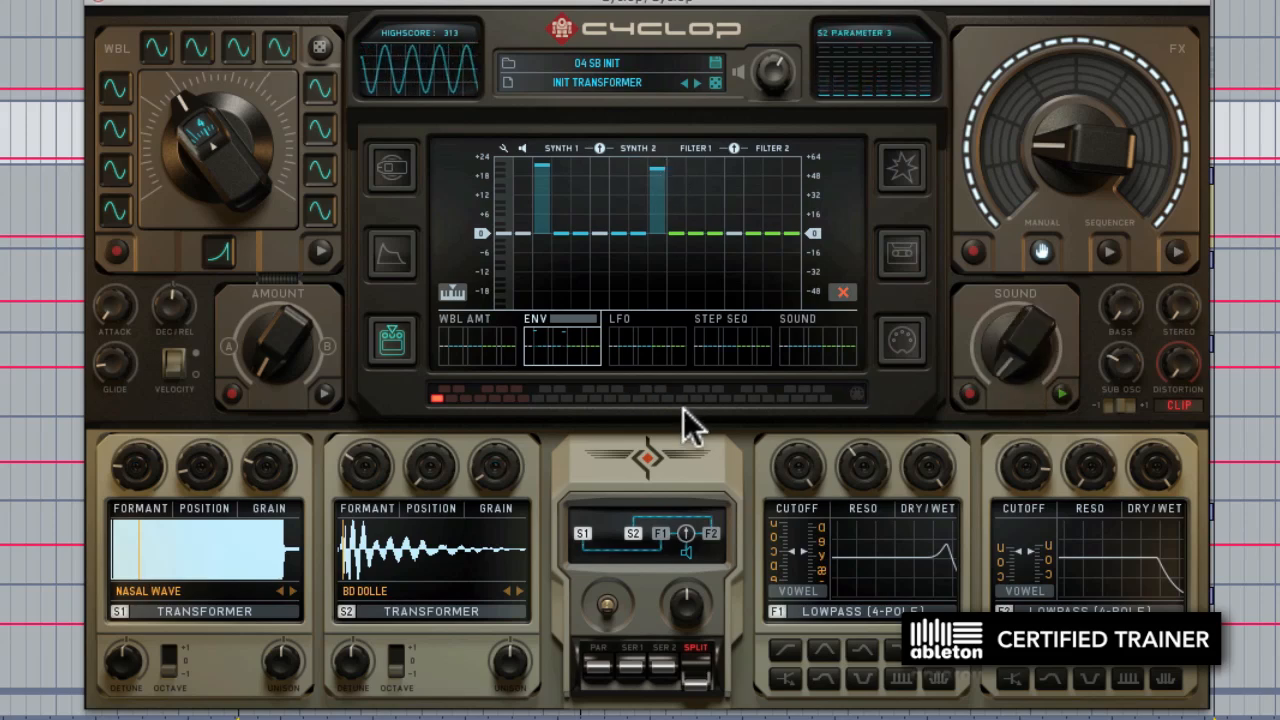
Select Sound as the modulation source in Mod Assignments so it drives Filter 1 cutoff.
{"action": "left_click", "coordinate": [716, 318]}
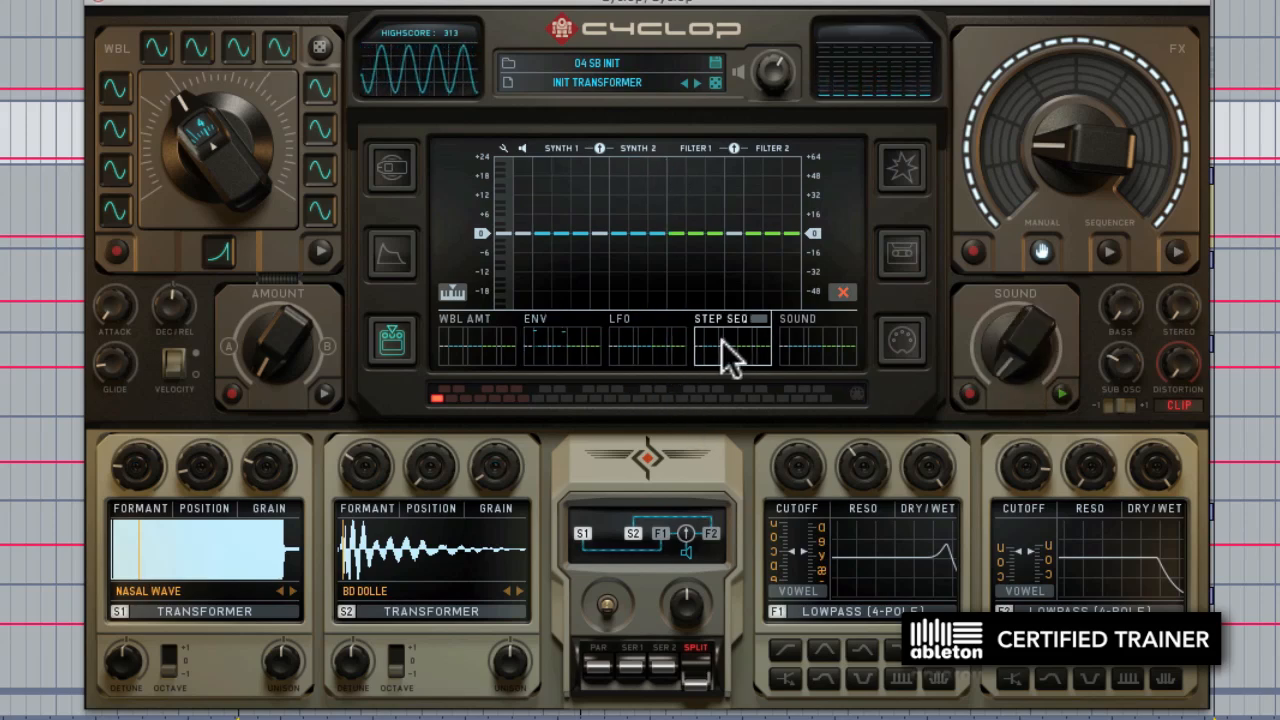
{"action": "left_click", "coordinate": [618, 318]}
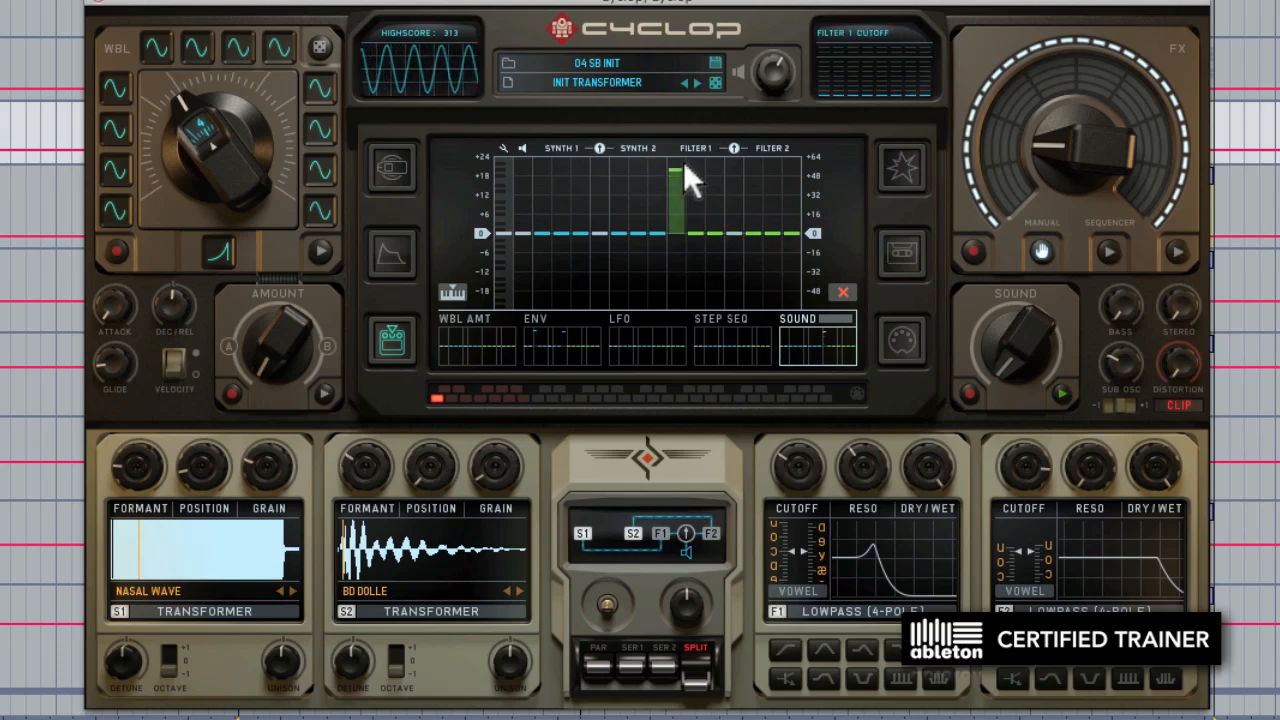
{"action": "mouse_move", "coordinate": [1020, 356]}
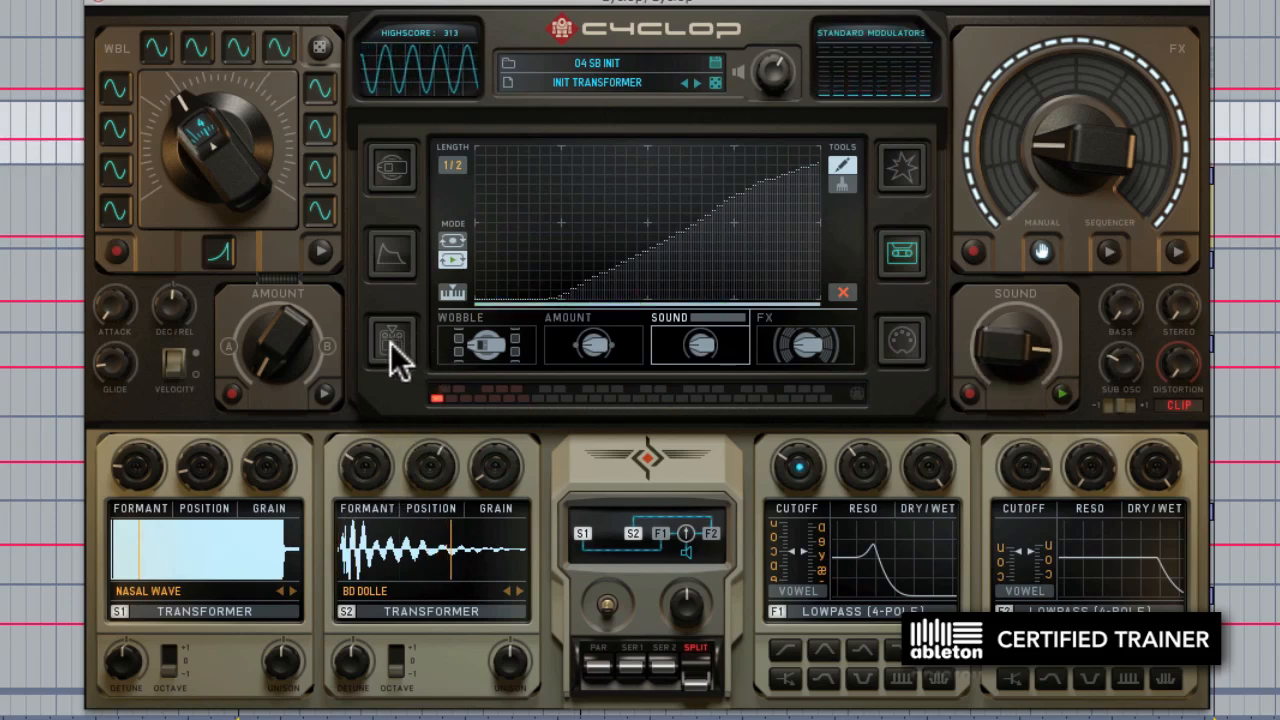
{"action": "left_click", "coordinate": [392, 336]}
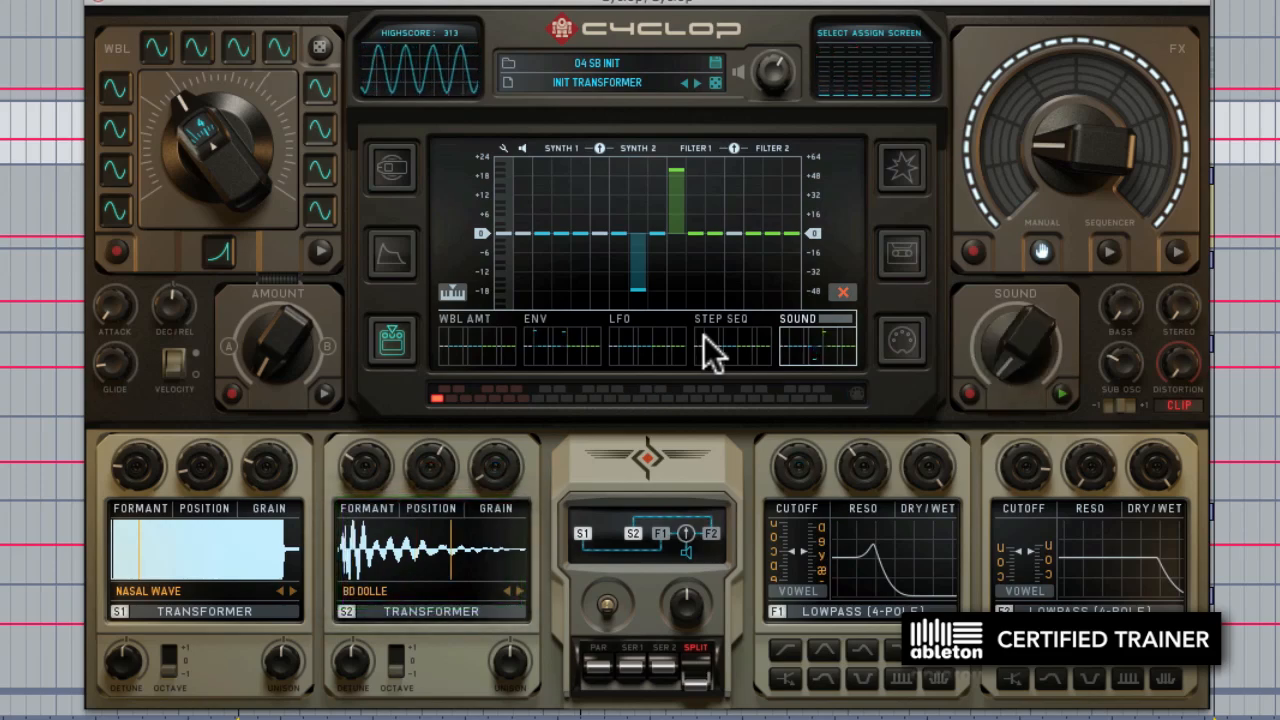
{"action": "left_click_drag", "start_coordinate": [1016, 344], "coordinate": [1020, 350]}
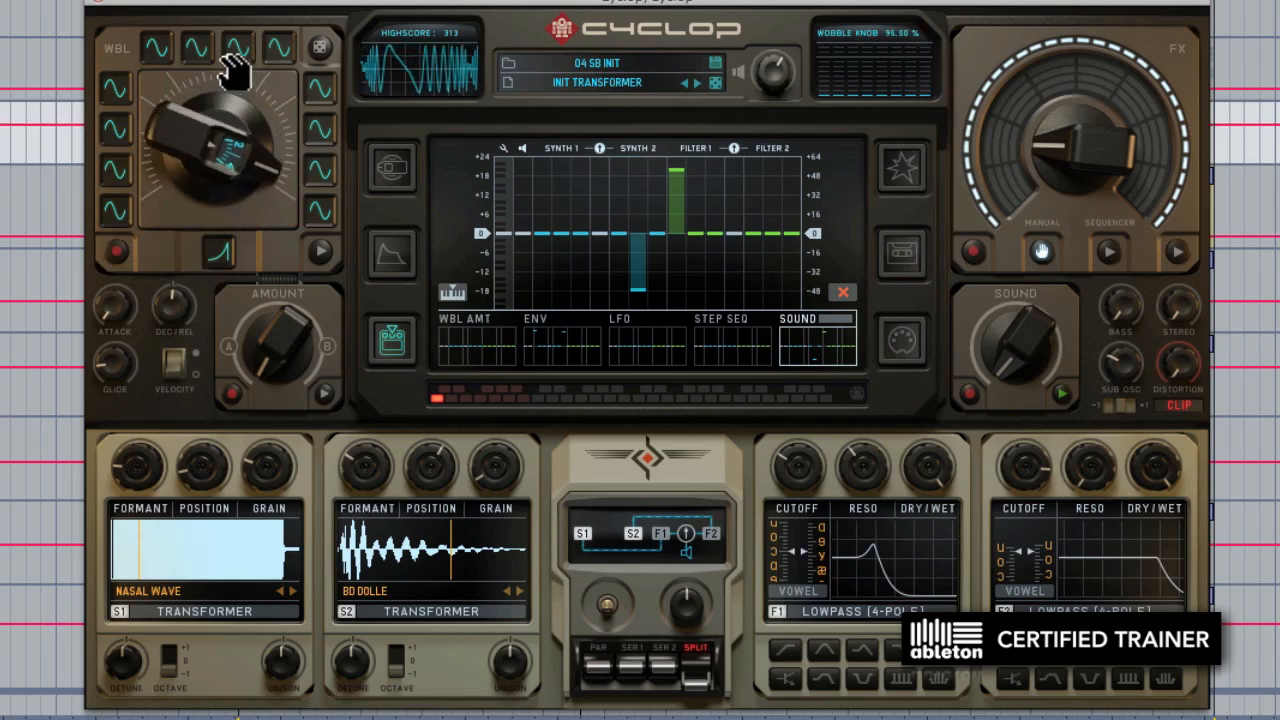
{"action": "left_click_drag", "start_coordinate": [224, 76], "coordinate": [216, 216]}
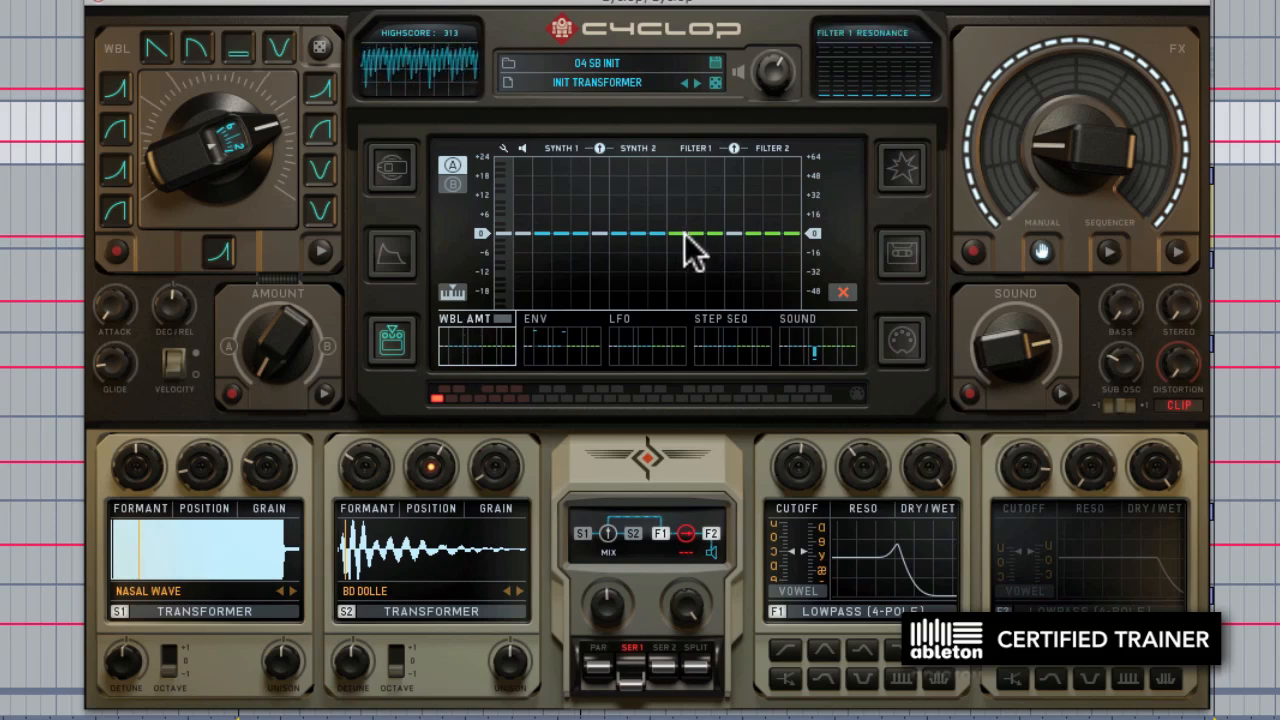
Raise a step in the WBL AMT sequence and turn the Wobble amount up to 100%.
{"action": "left_click_drag", "start_coordinate": [676, 236], "coordinate": [676, 180]}
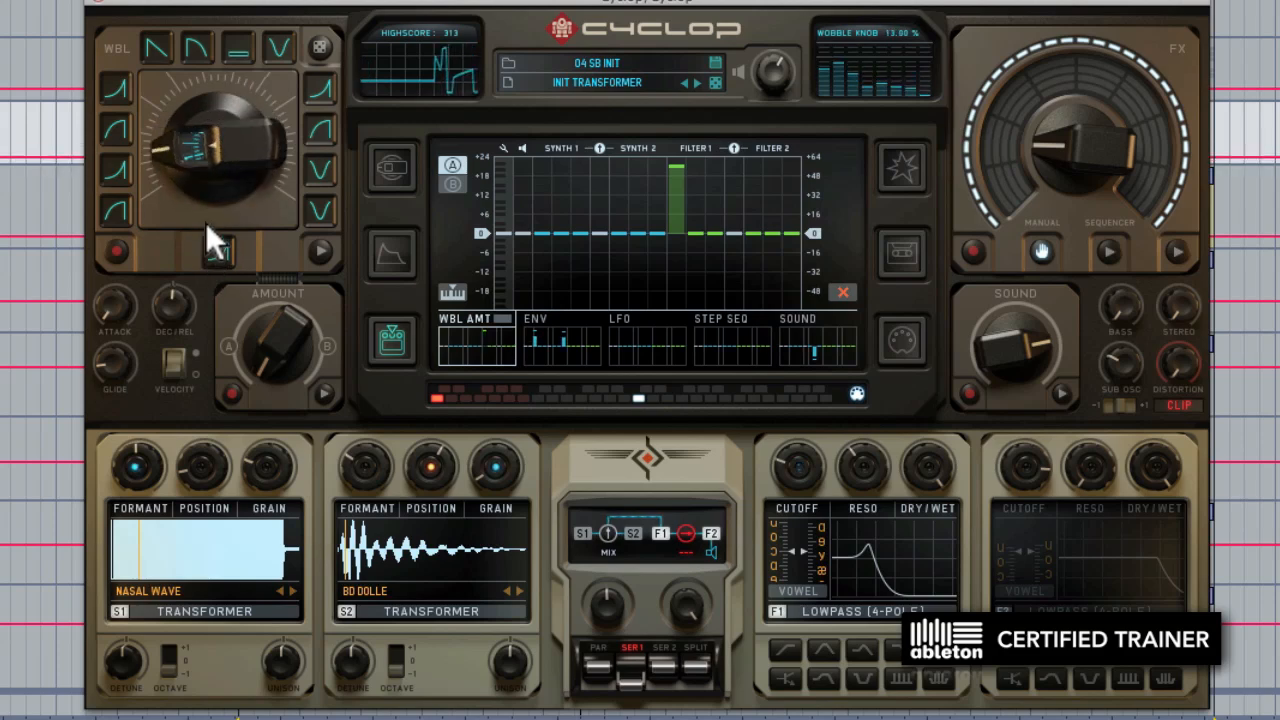
{"action": "left_click_drag", "start_coordinate": [216, 150], "coordinate": [216, 110]}
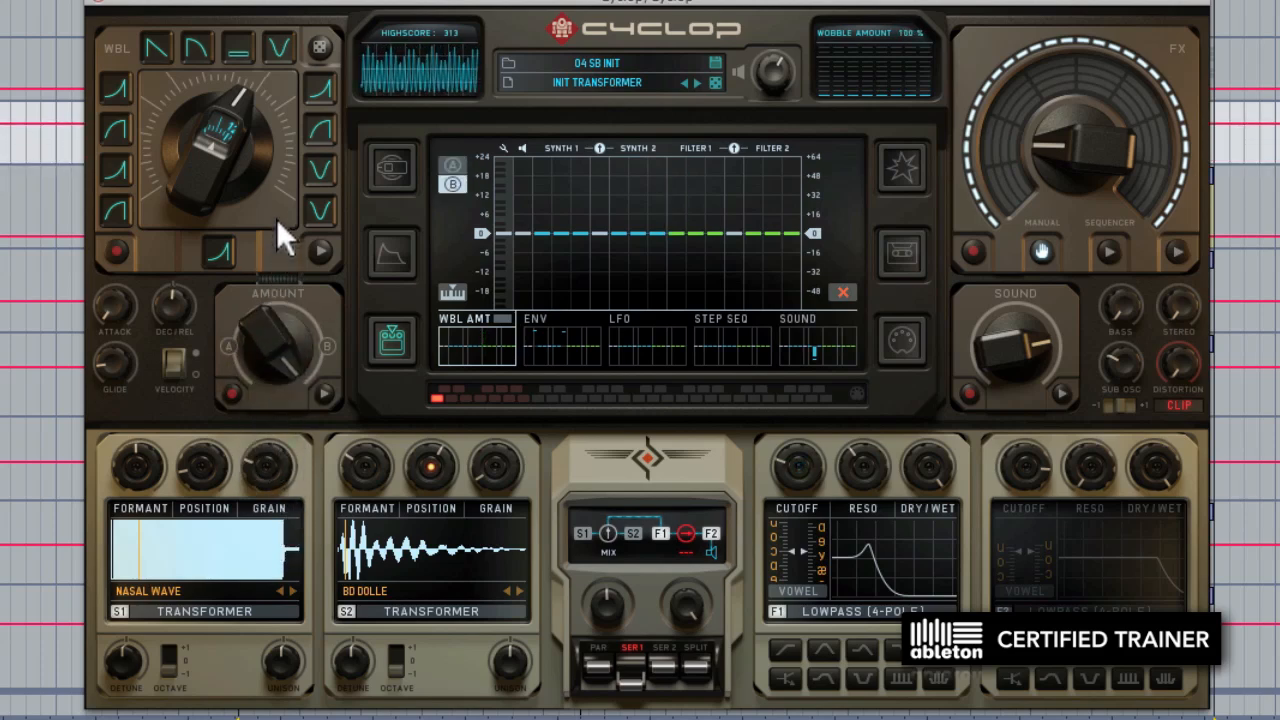
{"action": "mouse_move", "coordinate": [272, 248]}
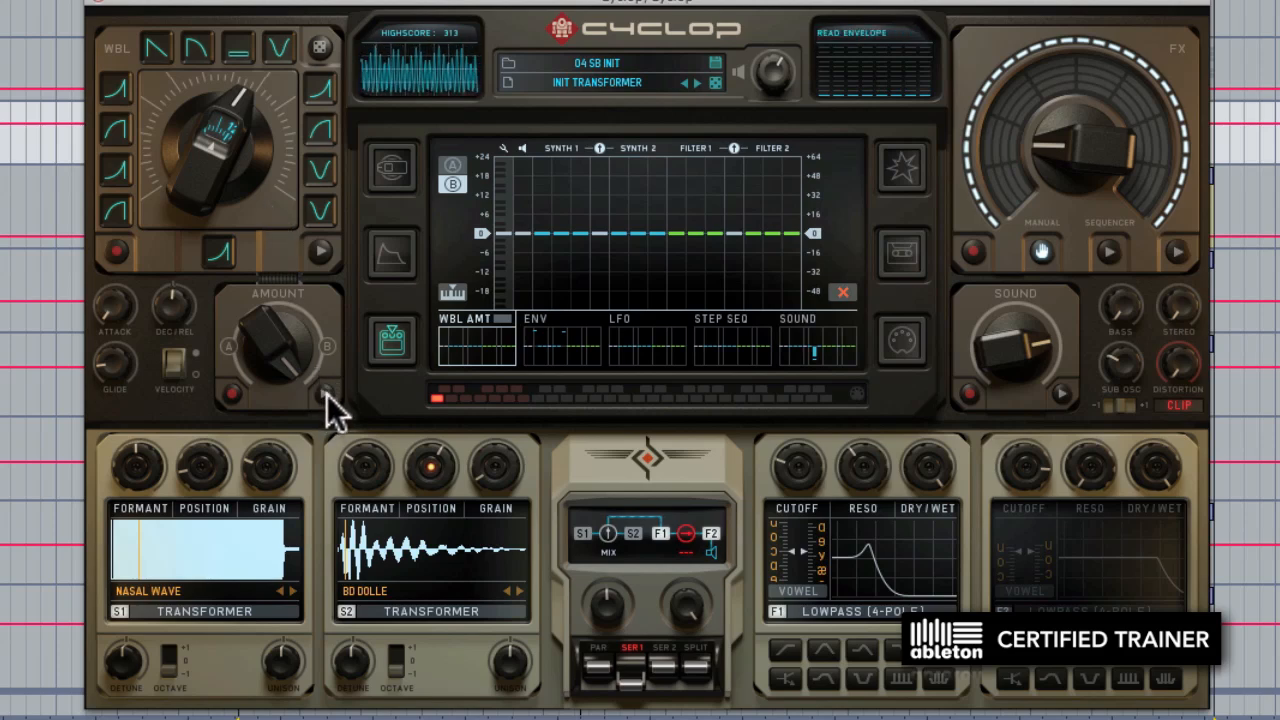
{"action": "mouse_move", "coordinate": [328, 260]}
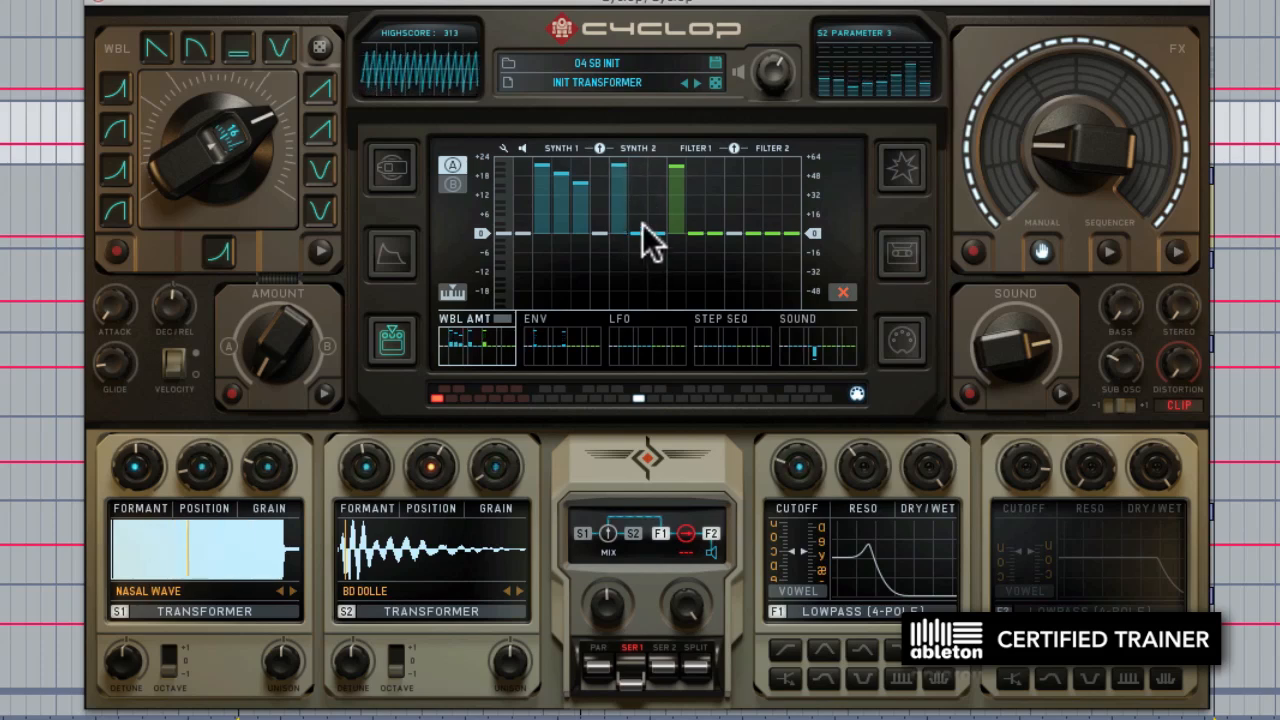
Draw rising then negative step bars on the Synth 1/Synth 2 lanes of the WBL AMT sequencer.
{"action": "left_click_drag", "start_coordinate": [624, 232], "coordinate": [624, 290]}
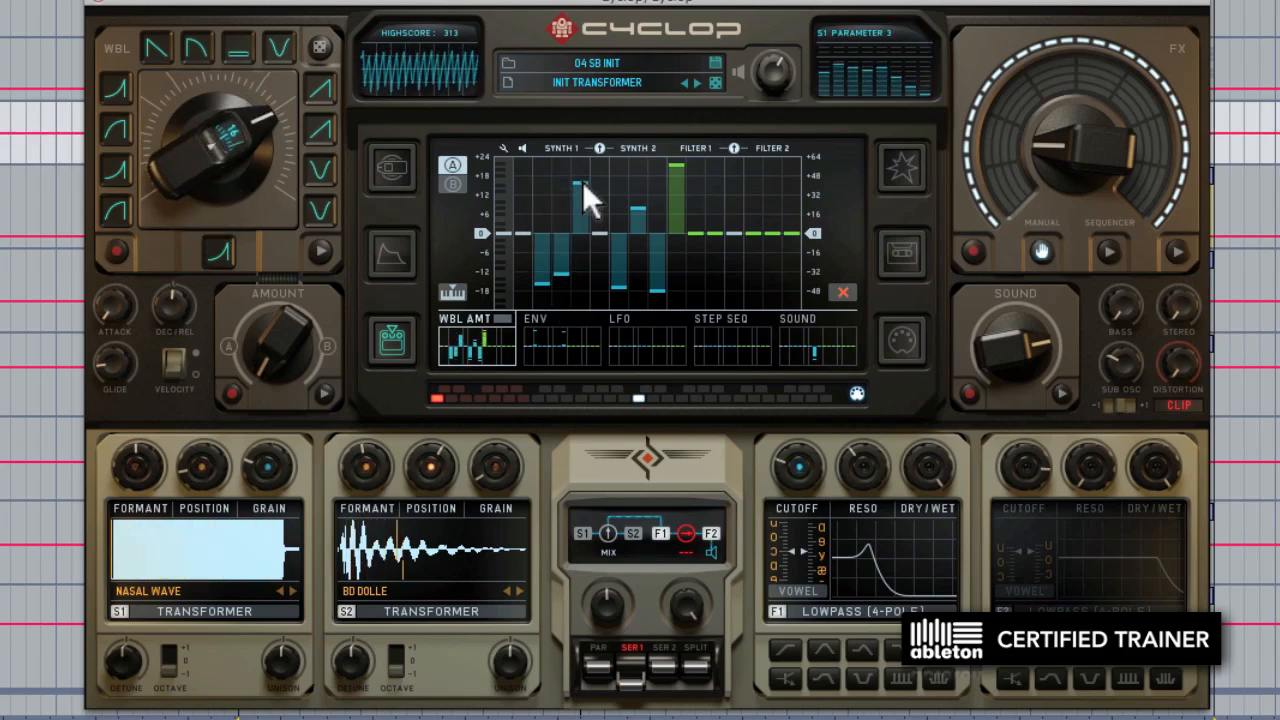
{"action": "left_click_drag", "start_coordinate": [200, 150], "coordinate": [216, 130]}
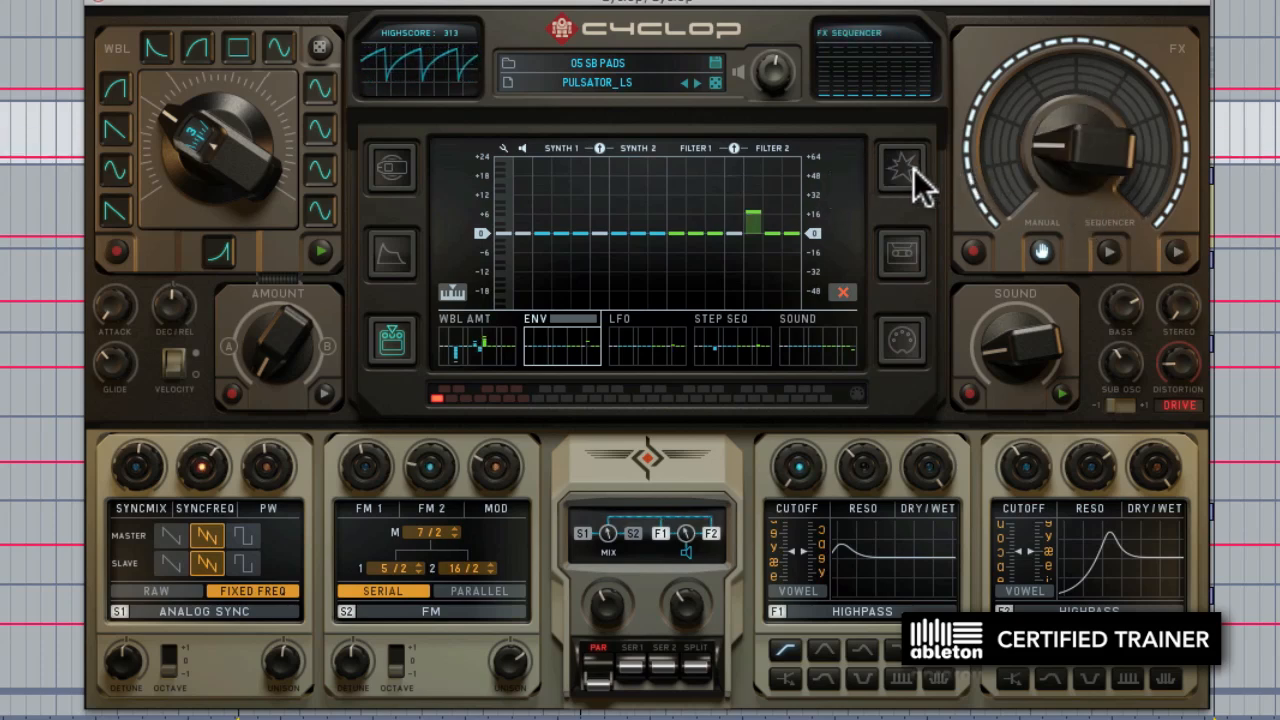
Show the FX sequencer grid on PULSATOR_LS and place two Stop blocks across it.
{"action": "left_click", "coordinate": [900, 170]}
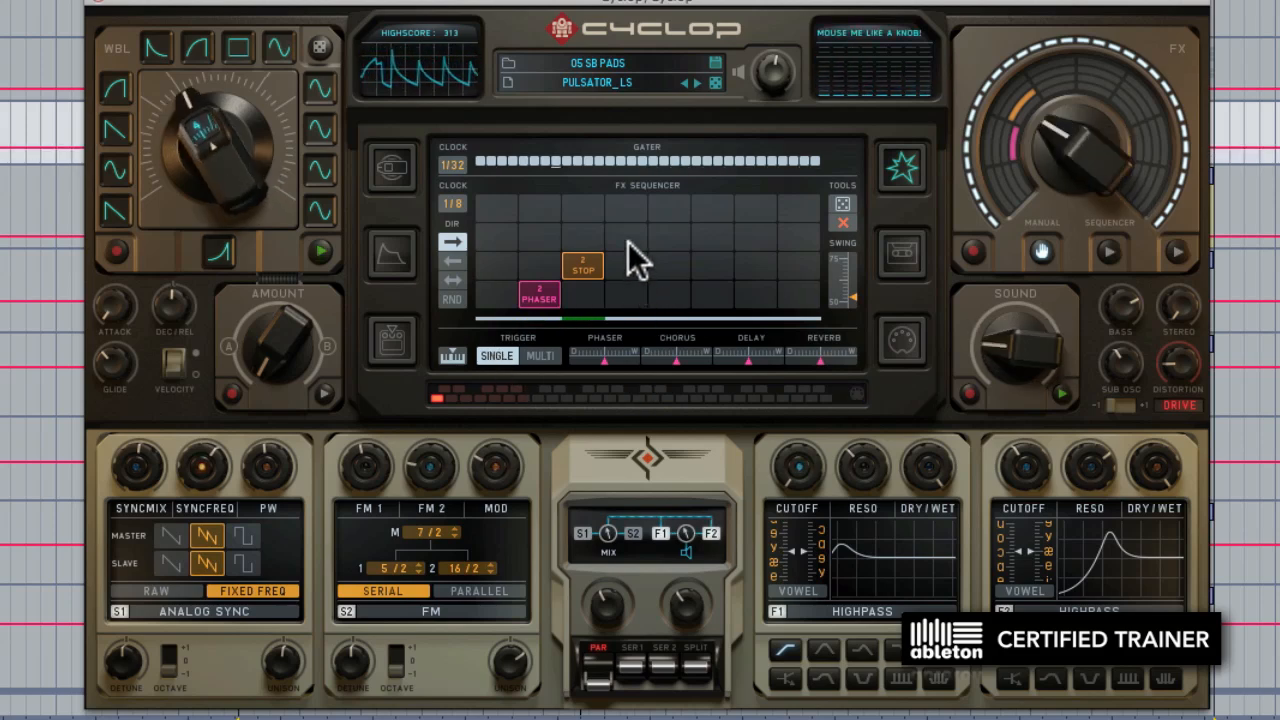
{"action": "left_click", "coordinate": [624, 236]}
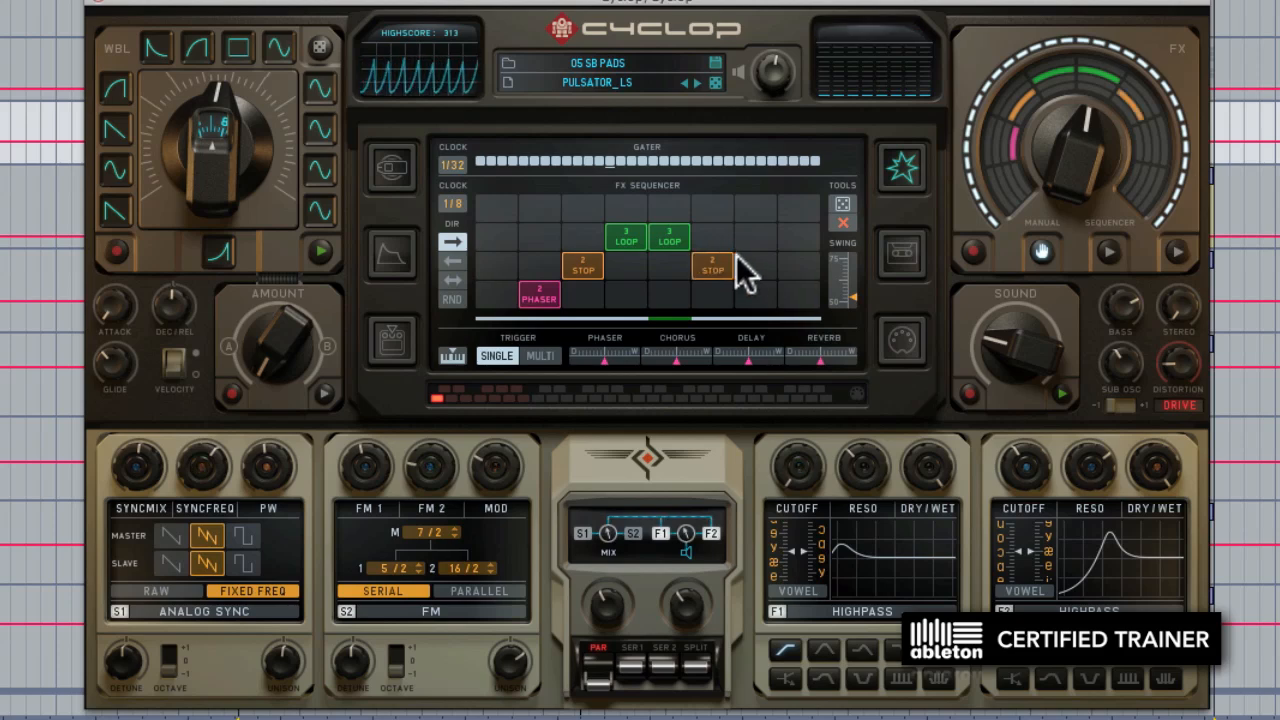
{"action": "left_click", "coordinate": [754, 296]}
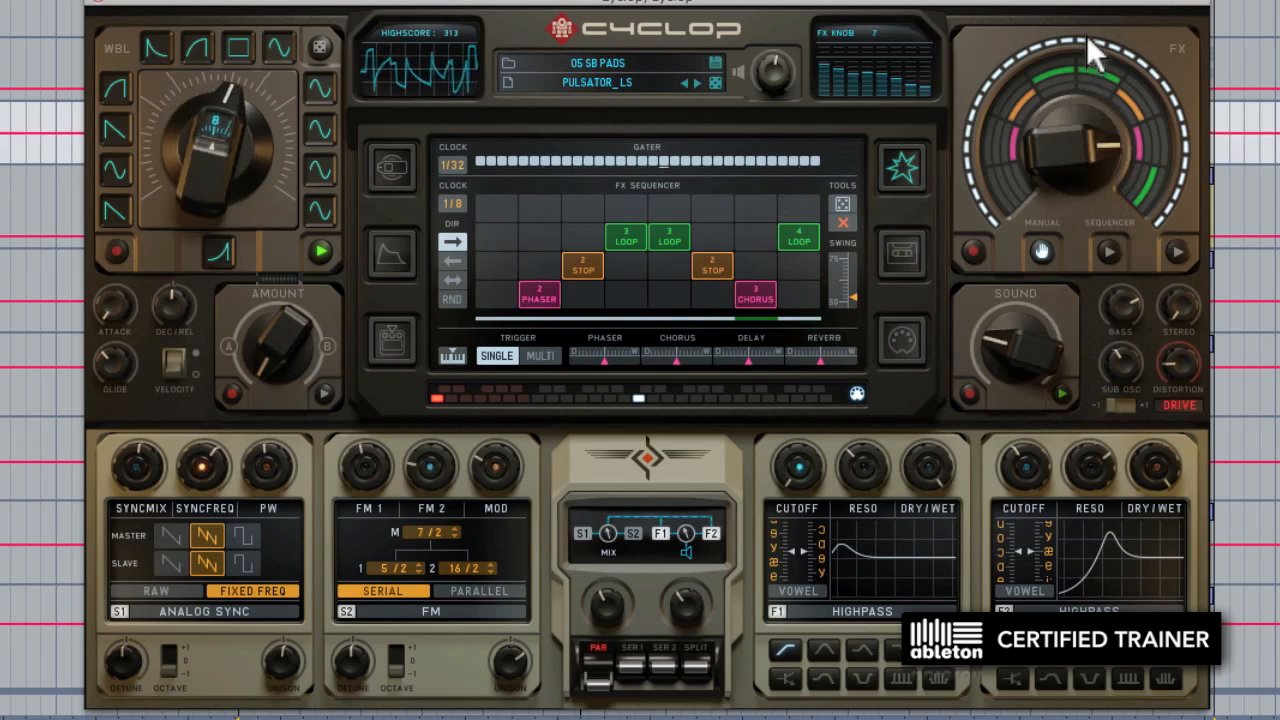
Sweep the FX knob through the effects and add another block to the grid.
{"action": "left_click_drag", "start_coordinate": [1090, 50], "coordinate": [1064, 190]}
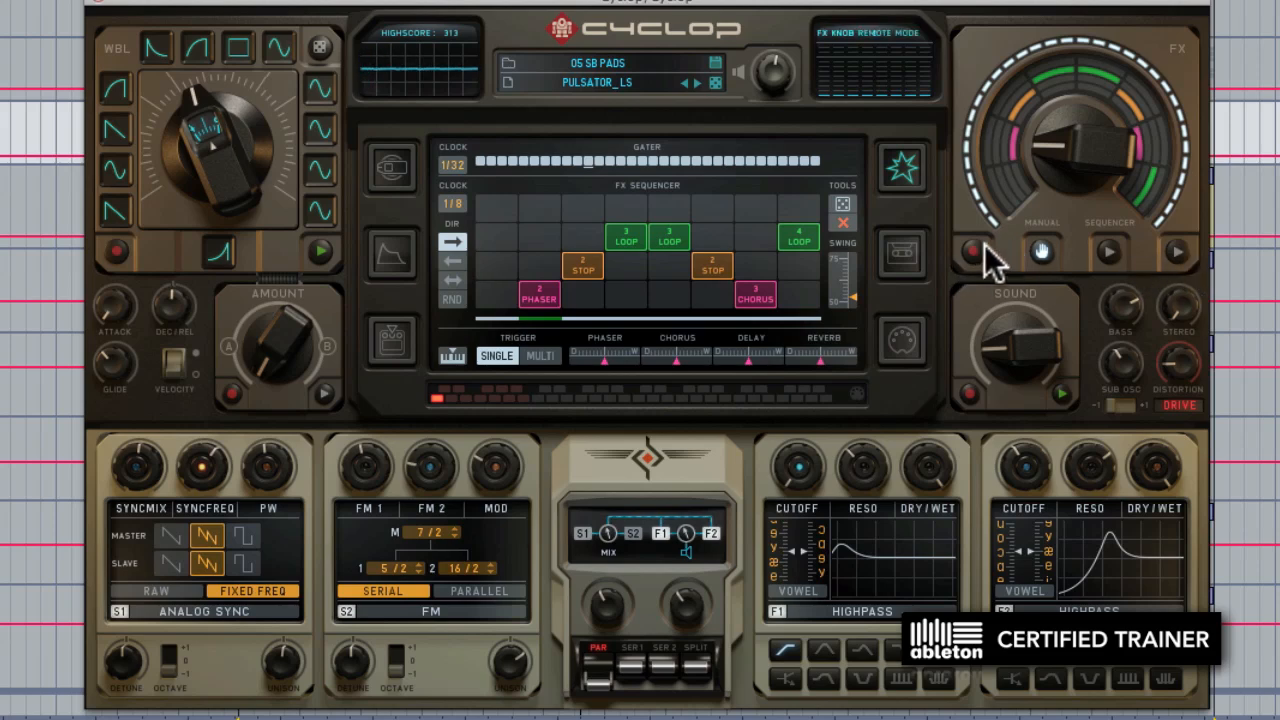
{"action": "left_click", "coordinate": [972, 248]}
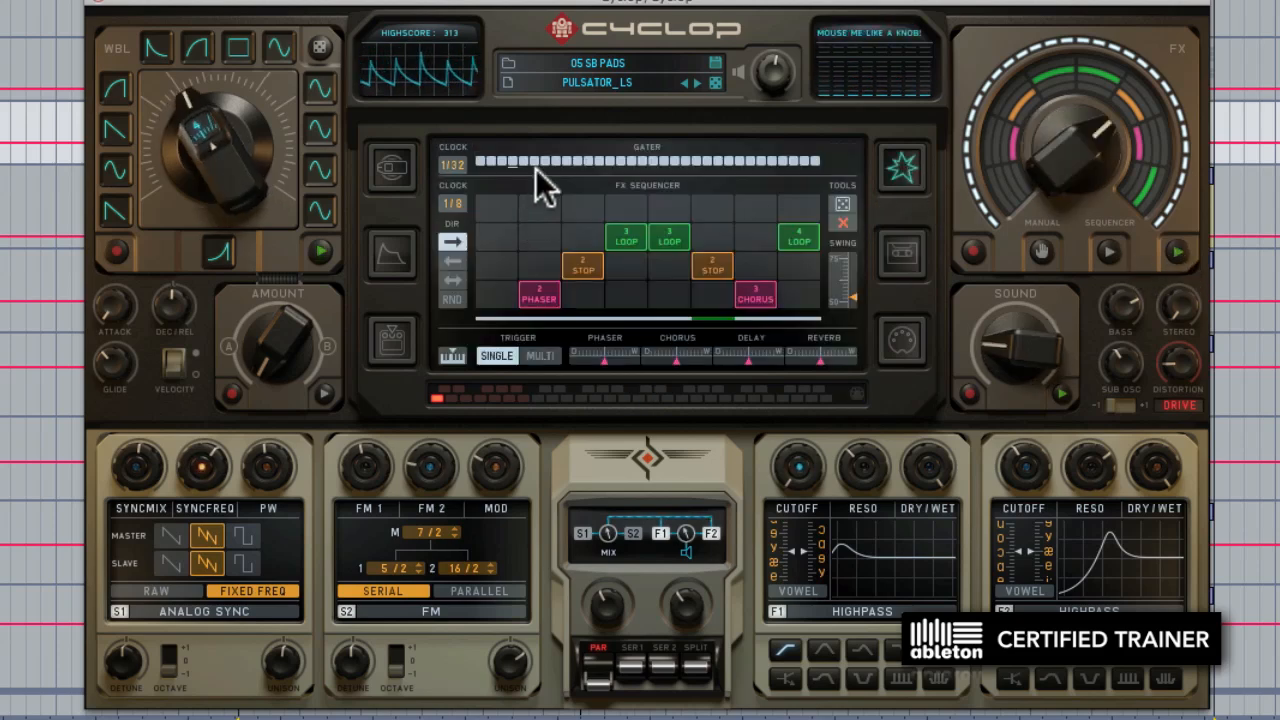
{"action": "mouse_move", "coordinate": [454, 172]}
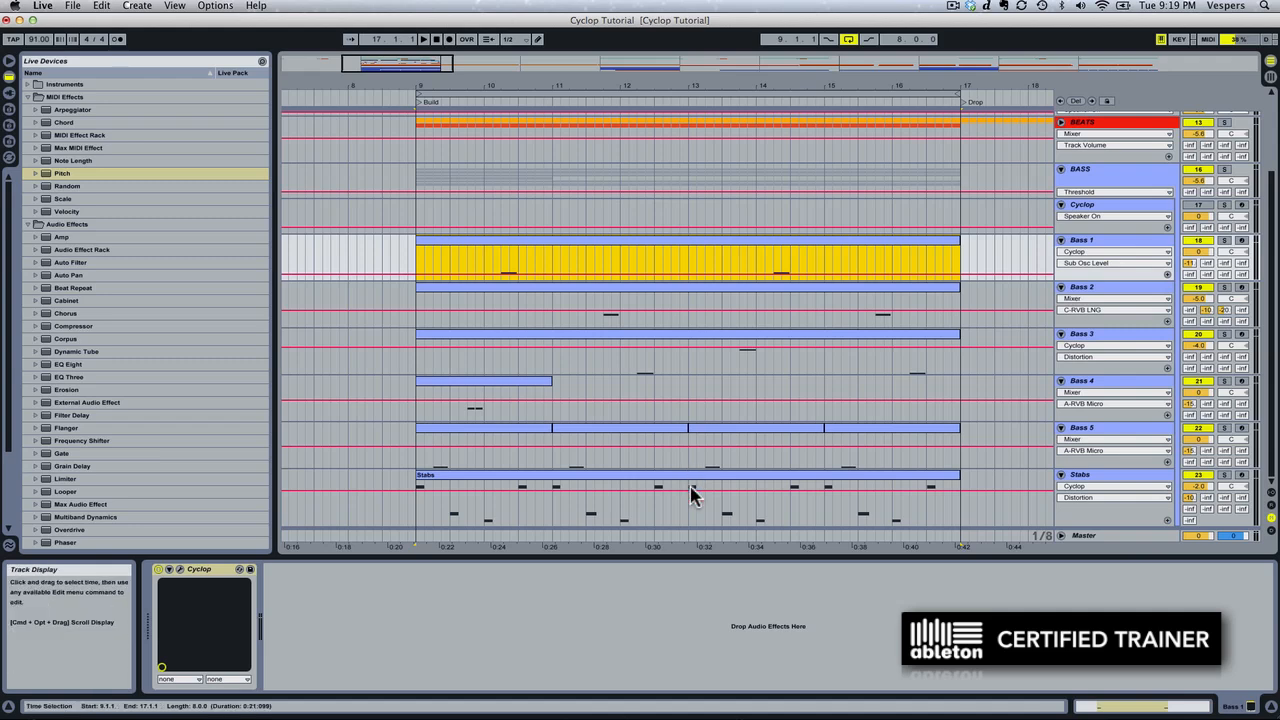
{"action": "mouse_move", "coordinate": [422, 504]}
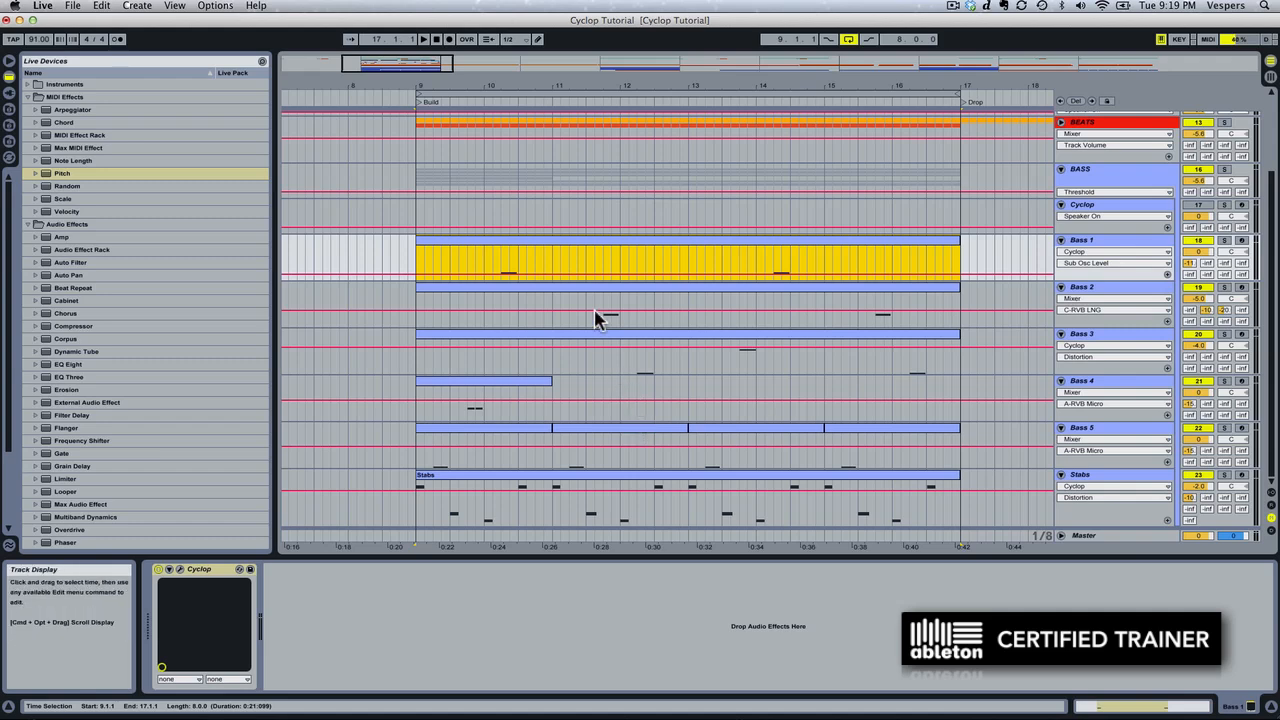
{"action": "mouse_move", "coordinate": [572, 250]}
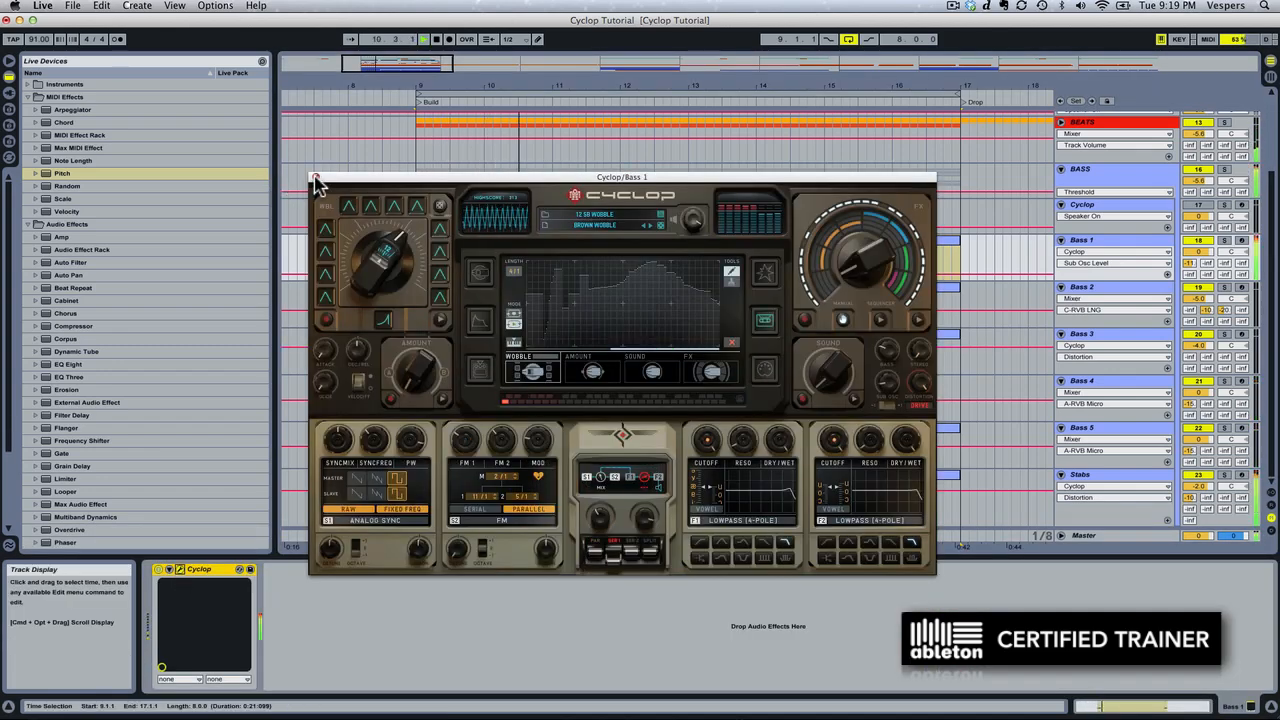
{"action": "left_click", "coordinate": [316, 180]}
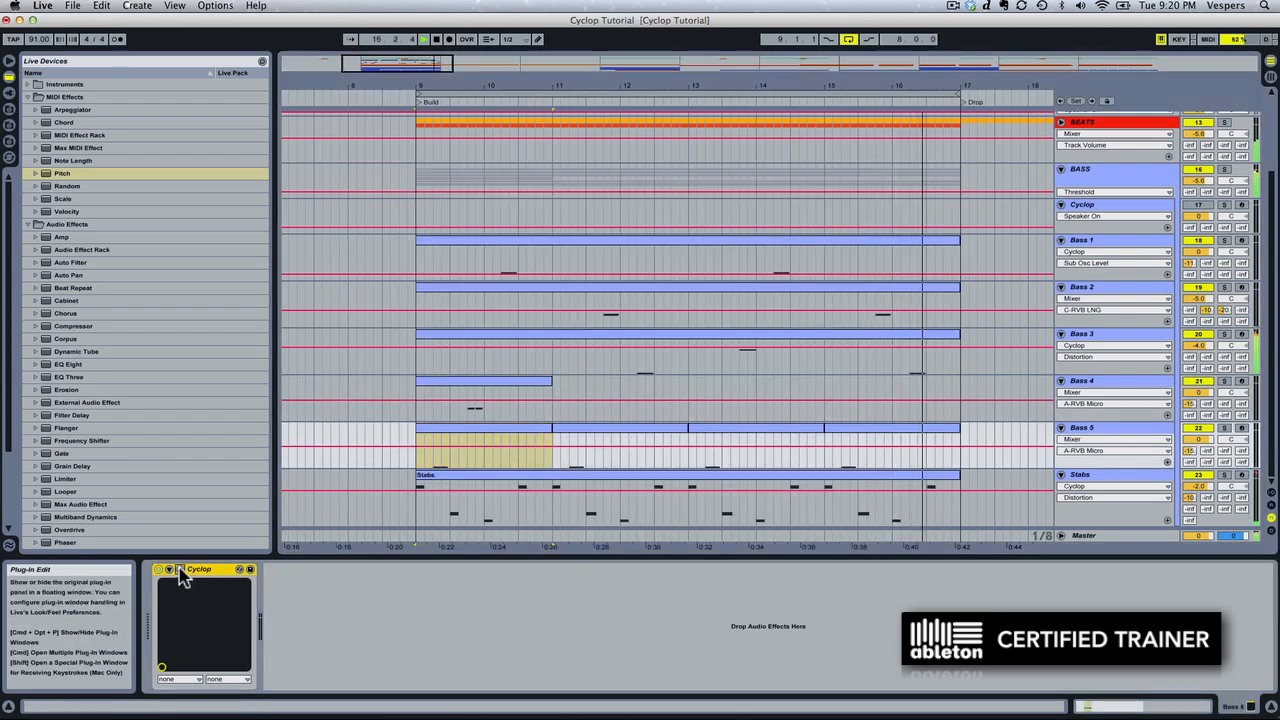
Bring up the Cyclop plug-in window from the Bass track's device in Ableton Live.
{"action": "left_click", "coordinate": [172, 568]}
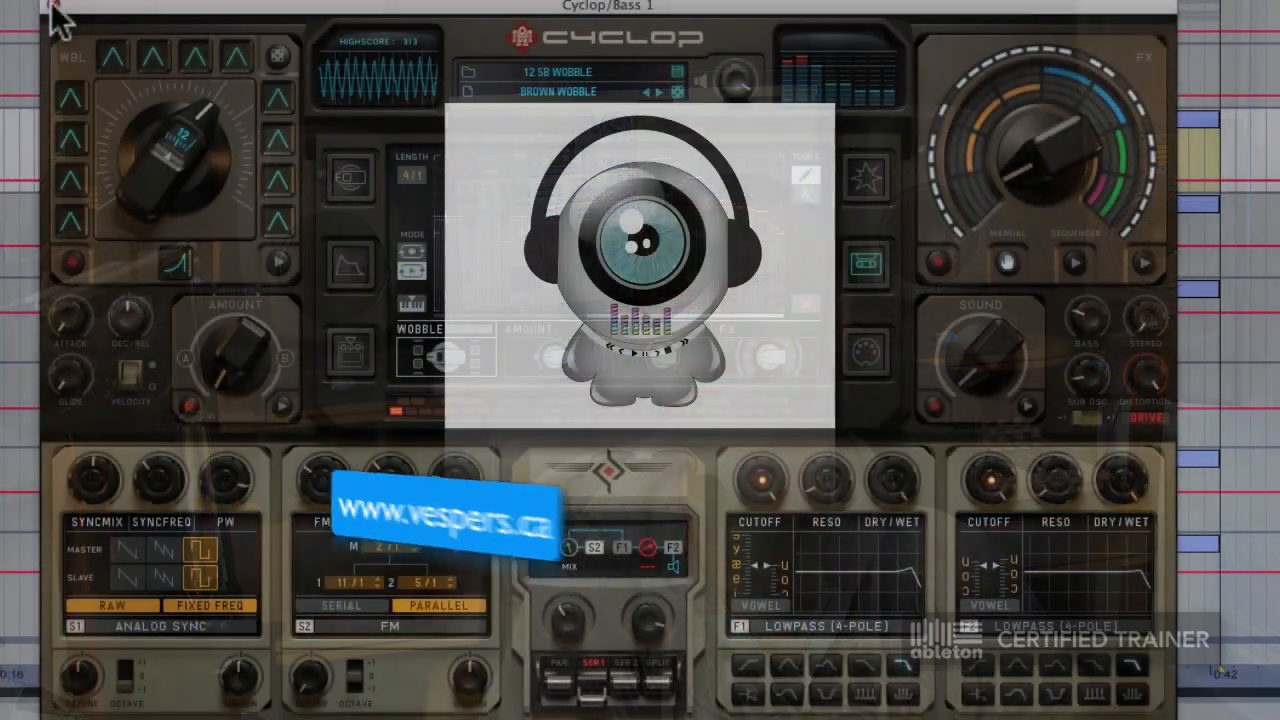